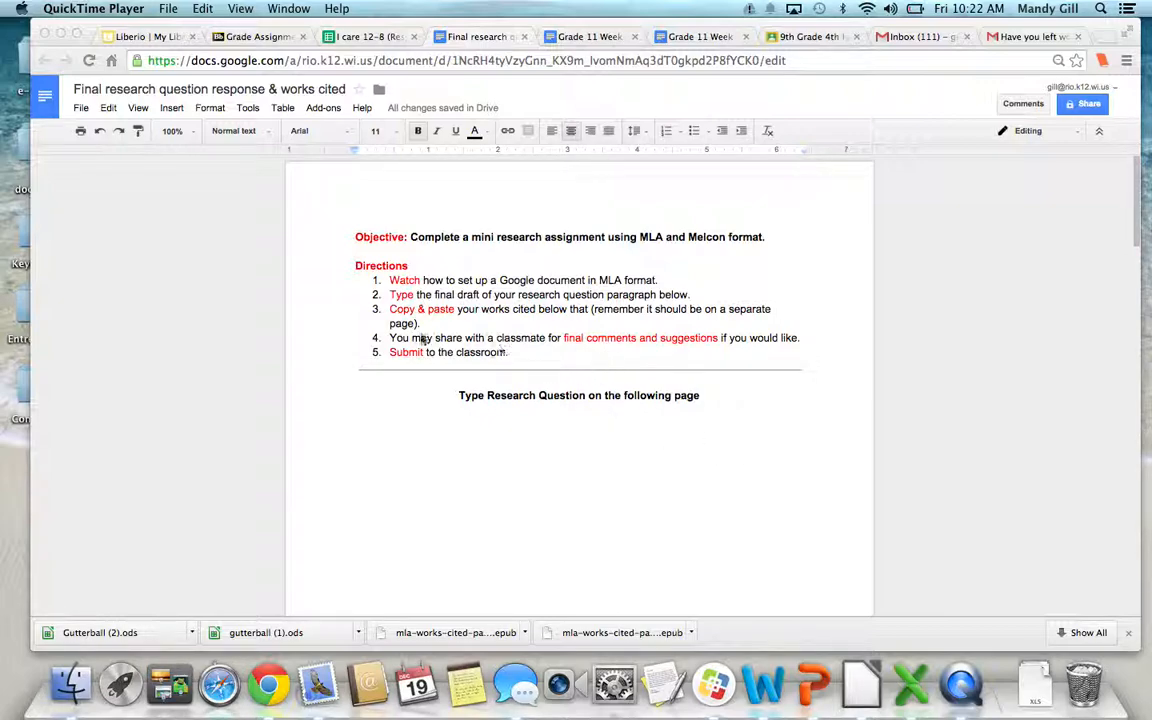
mouse_move(588, 470)
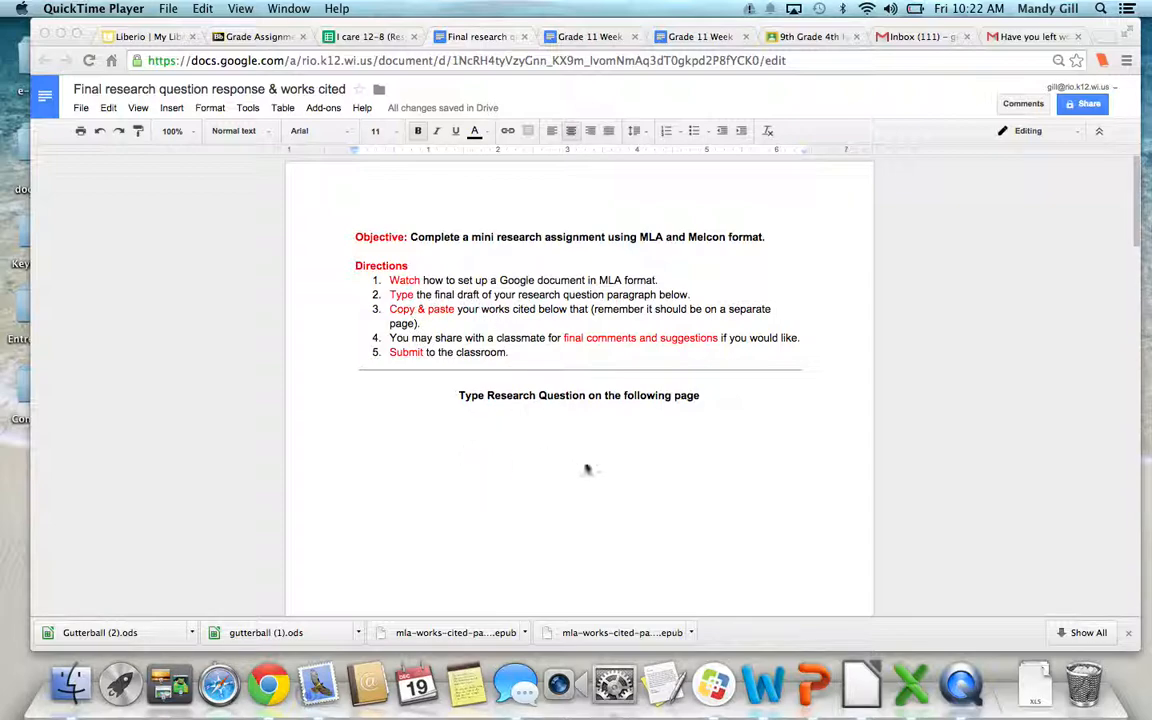
In Page setup, confirm portrait Letter paper with 1-inch top, bottom, left and right margins
click(652, 410)
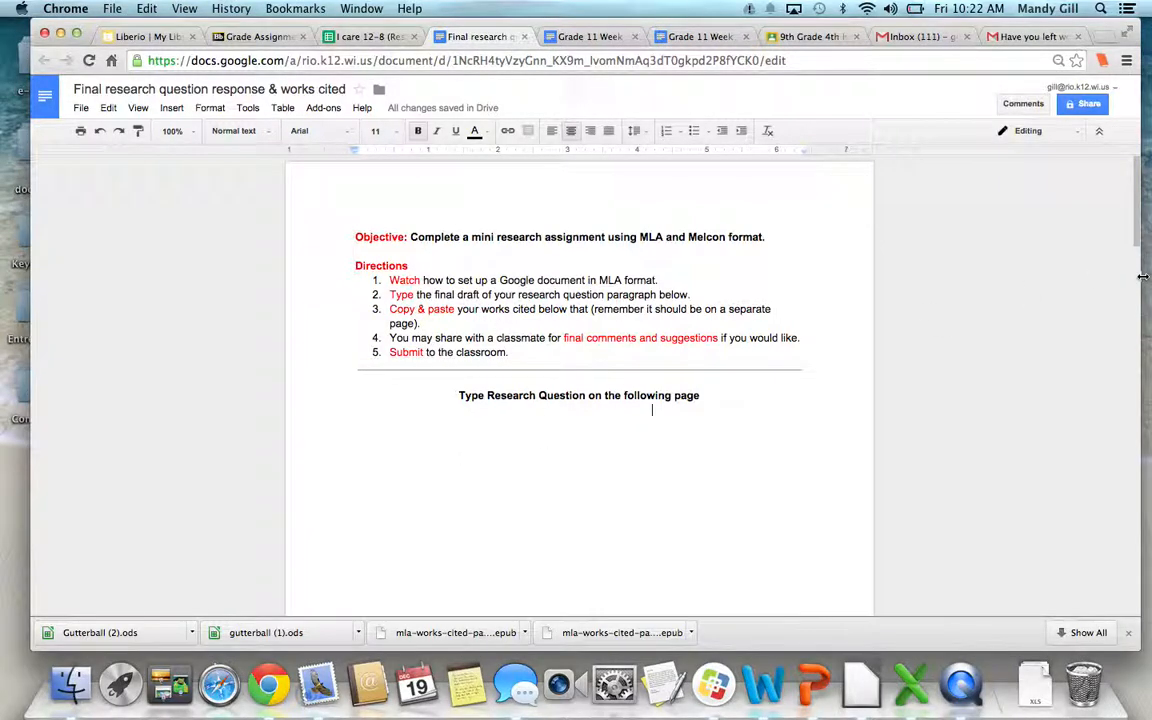
scroll(down, 3)
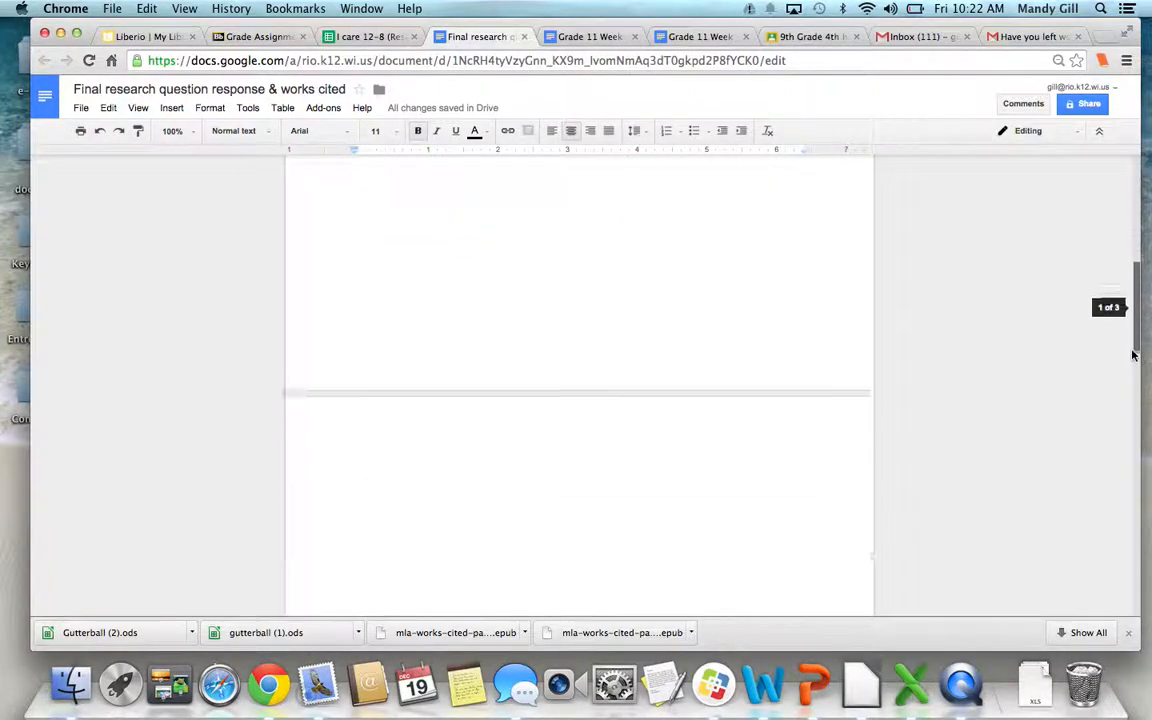
scroll(up, 3)
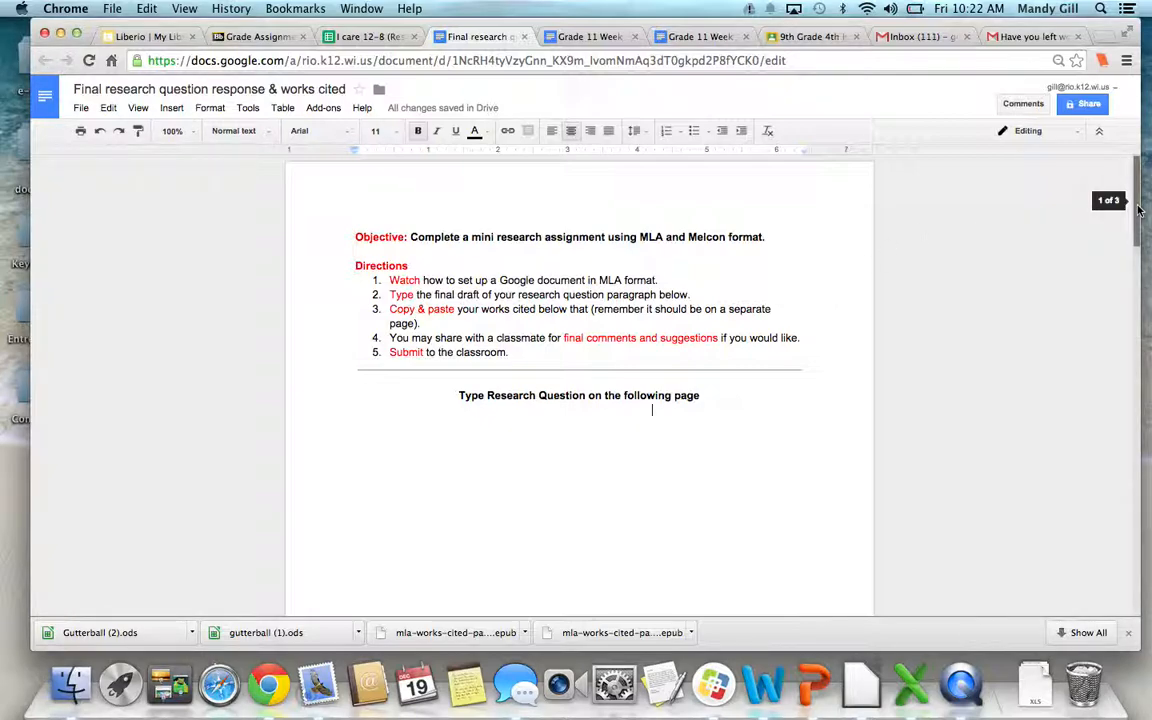
scroll(down, 3)
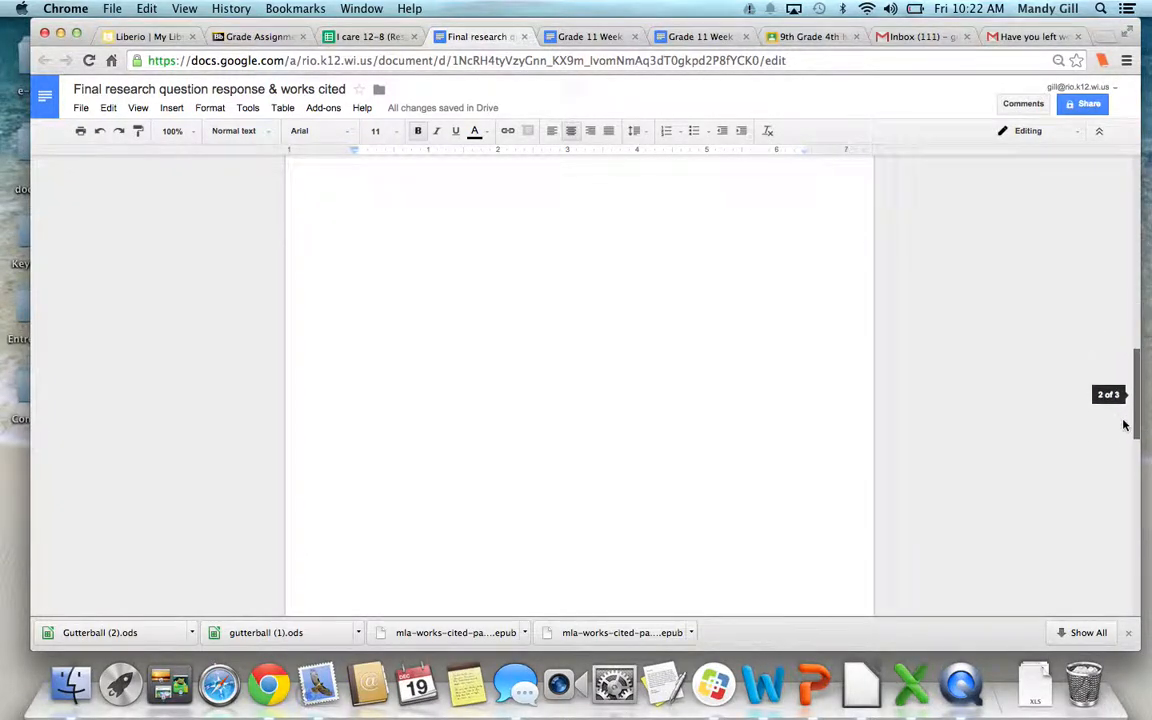
scroll(down, 3)
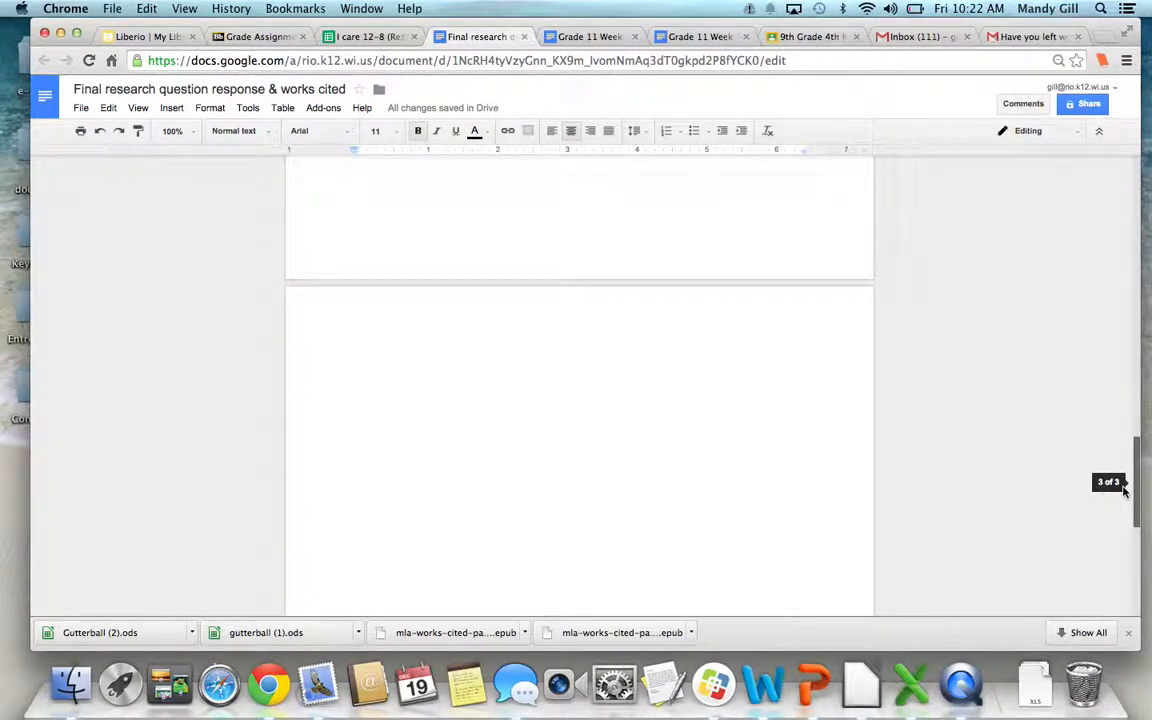
scroll(up, 3)
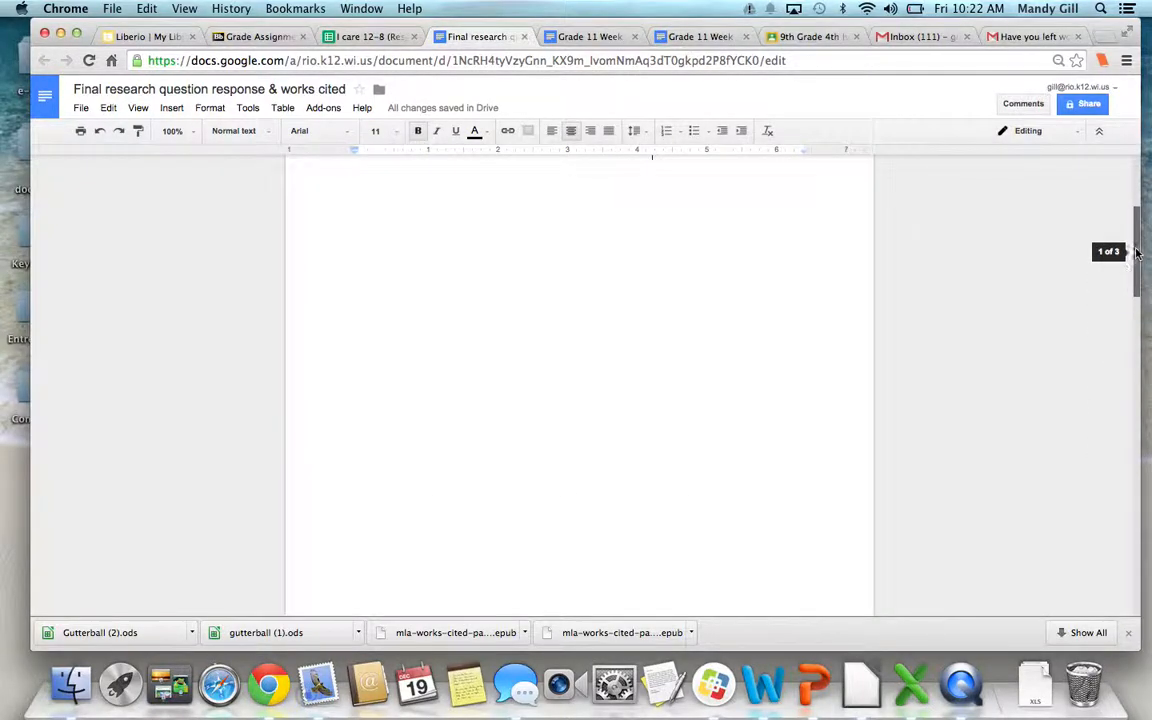
scroll(up, 3)
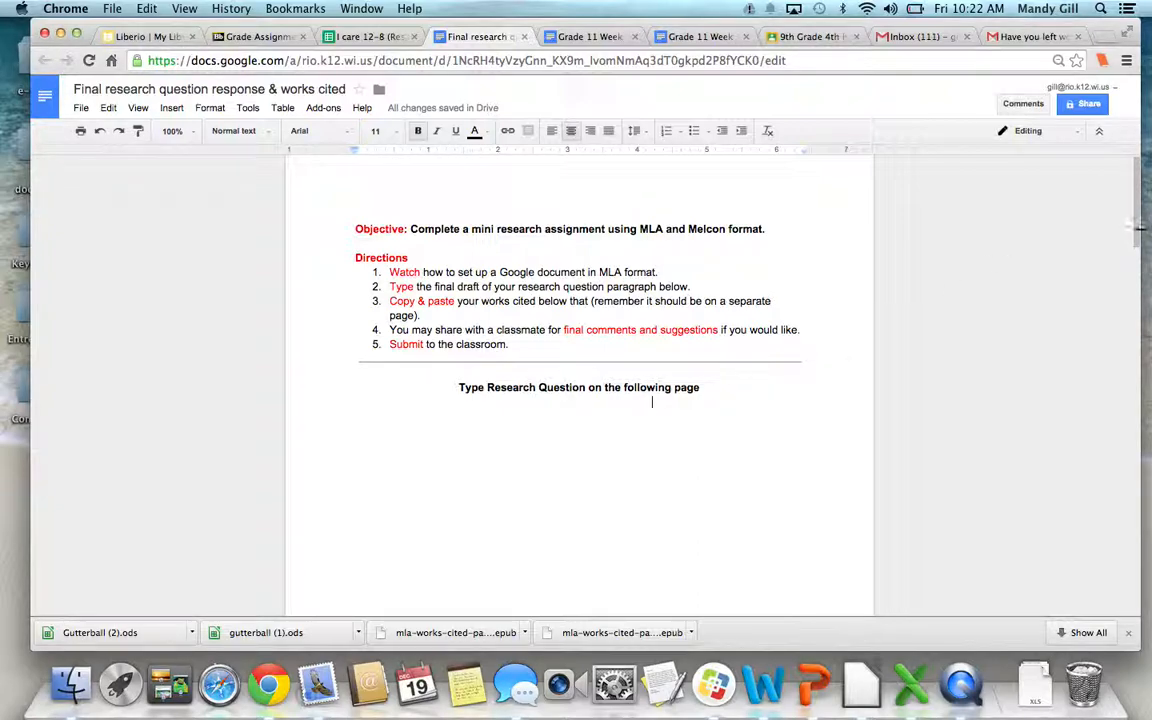
scroll(down, 3)
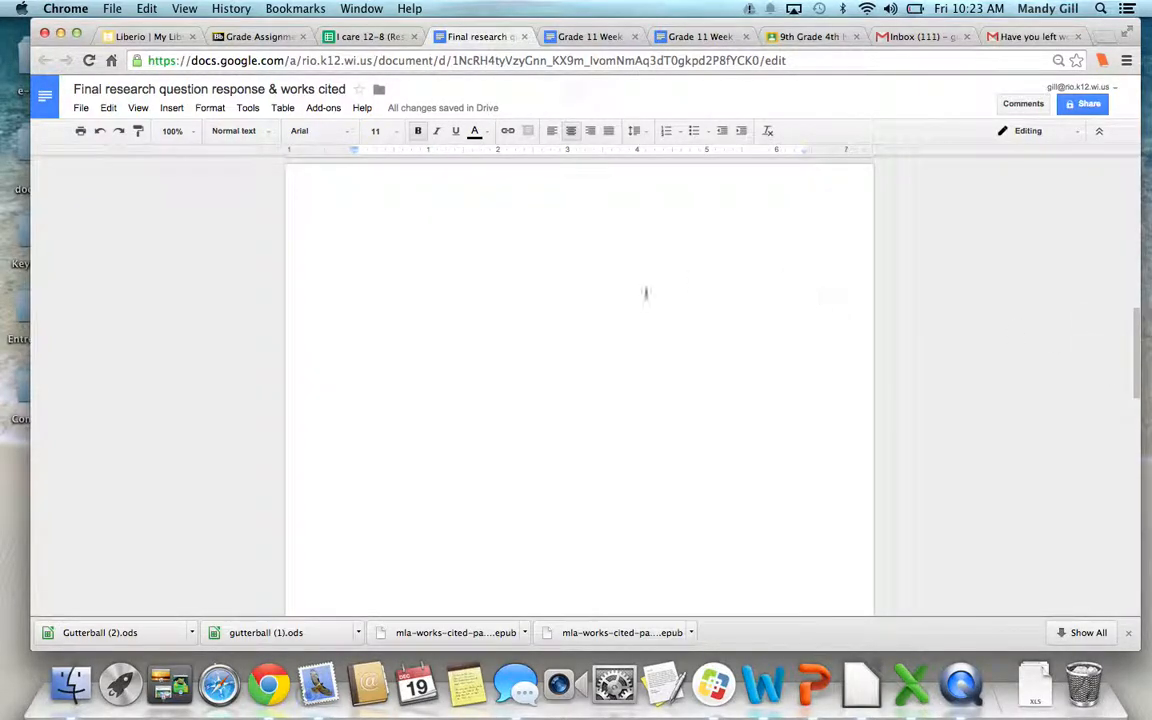
mouse_move(324, 300)
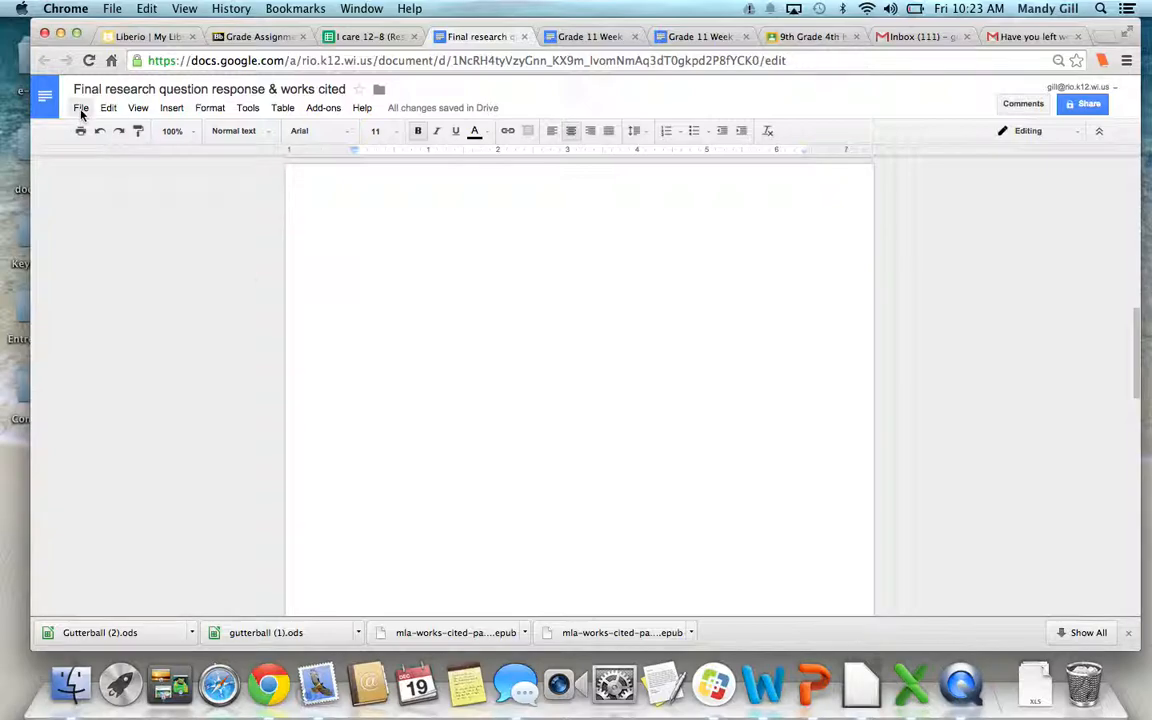
click(81, 107)
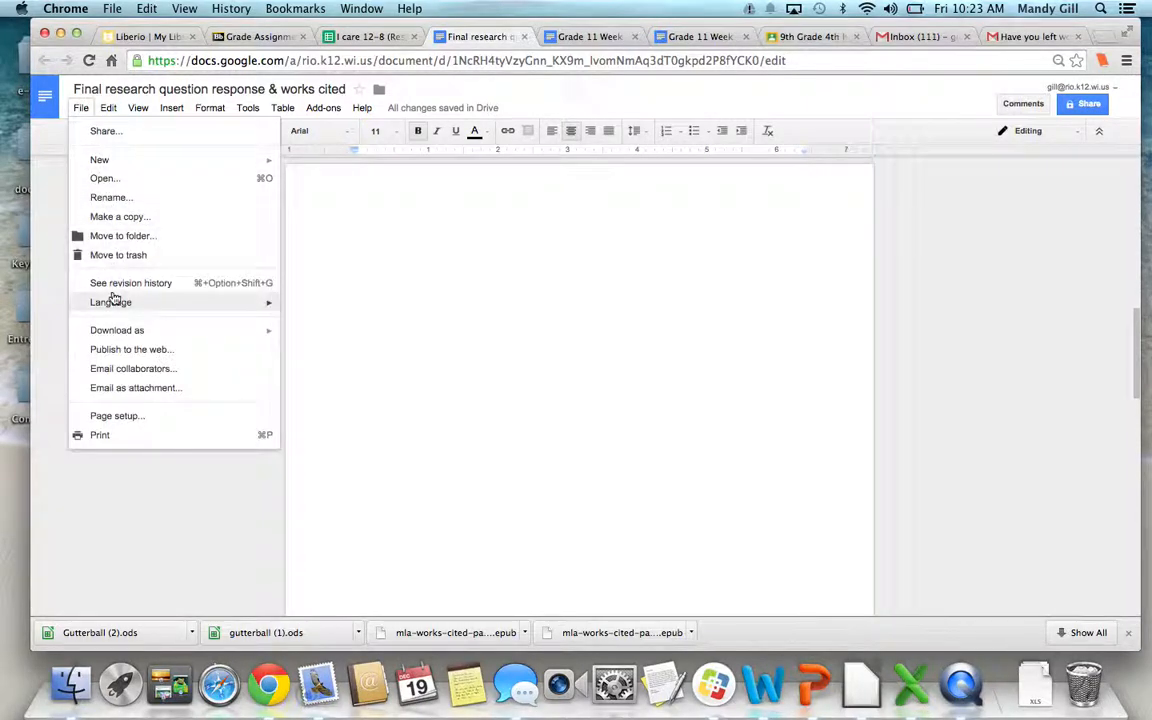
click(116, 415)
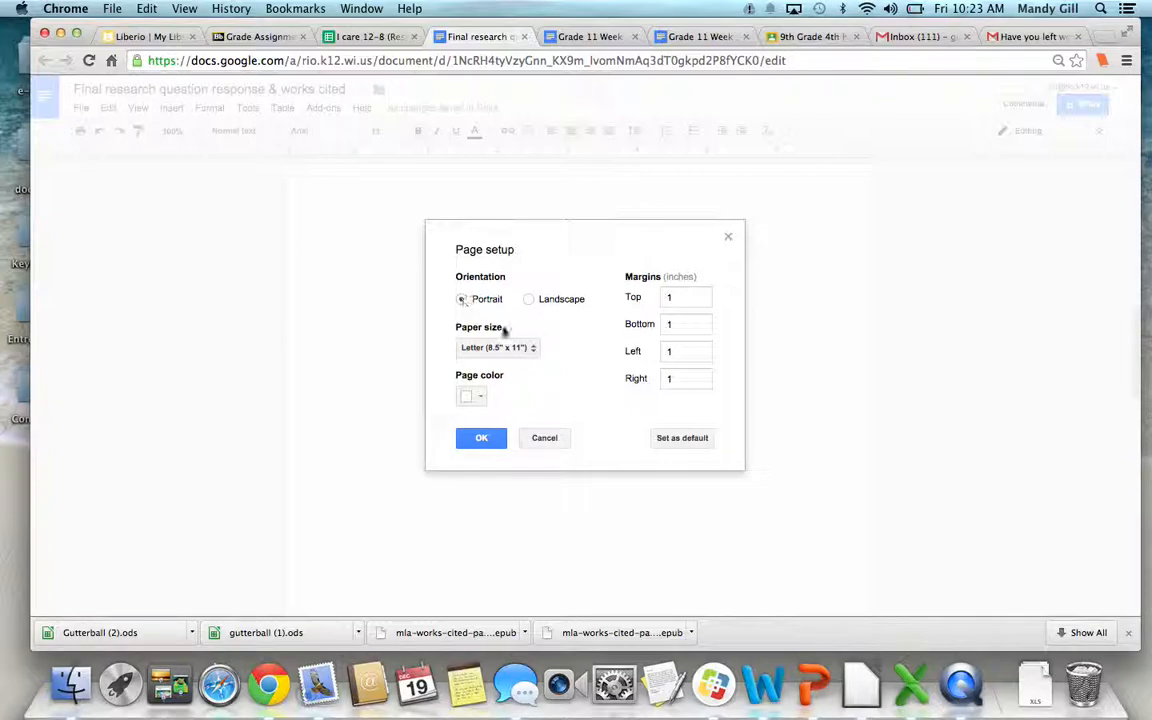
mouse_move(498, 347)
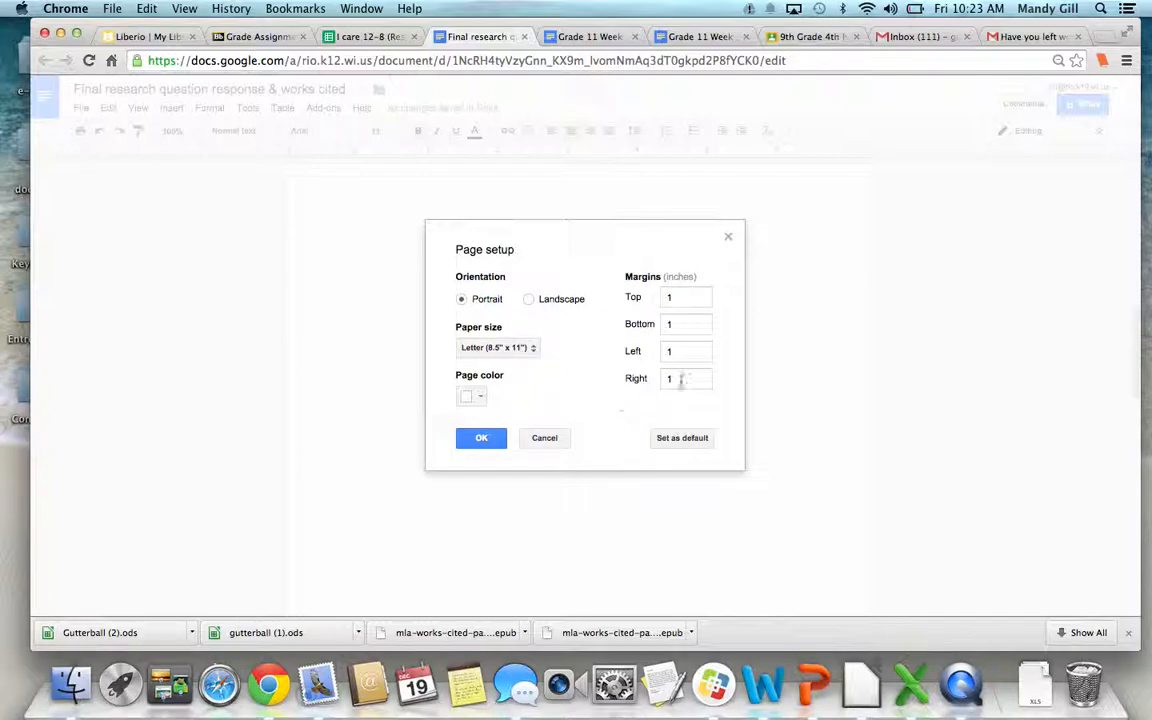
click(481, 438)
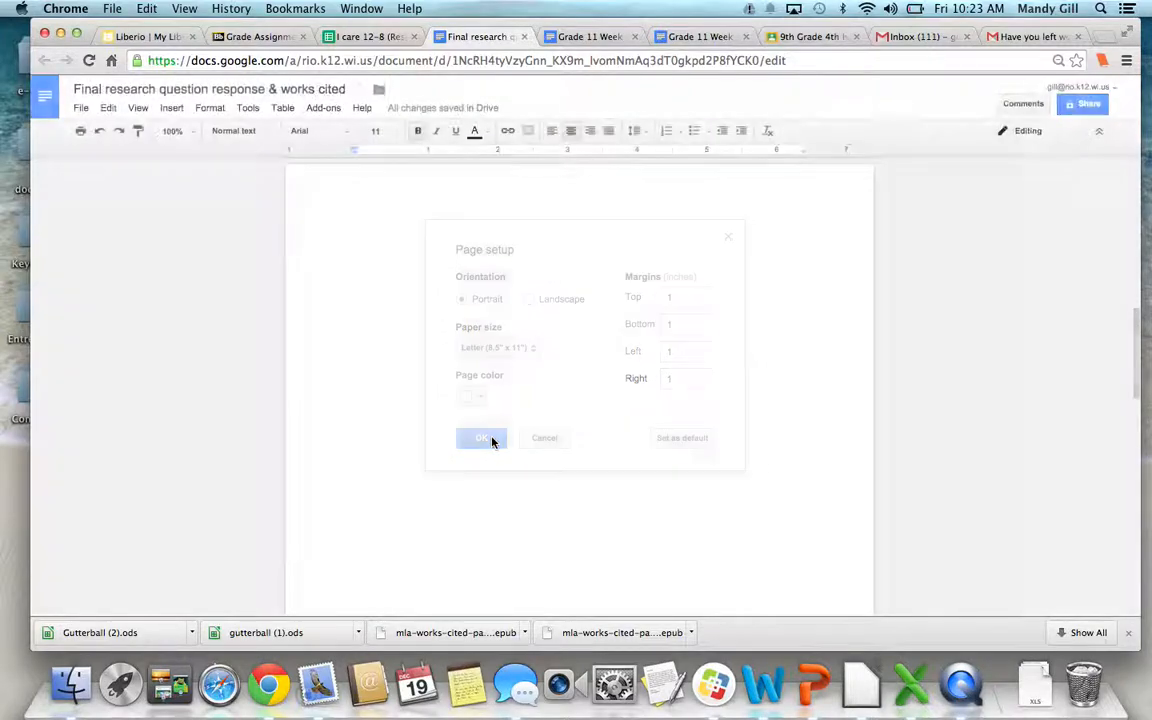
click(481, 438)
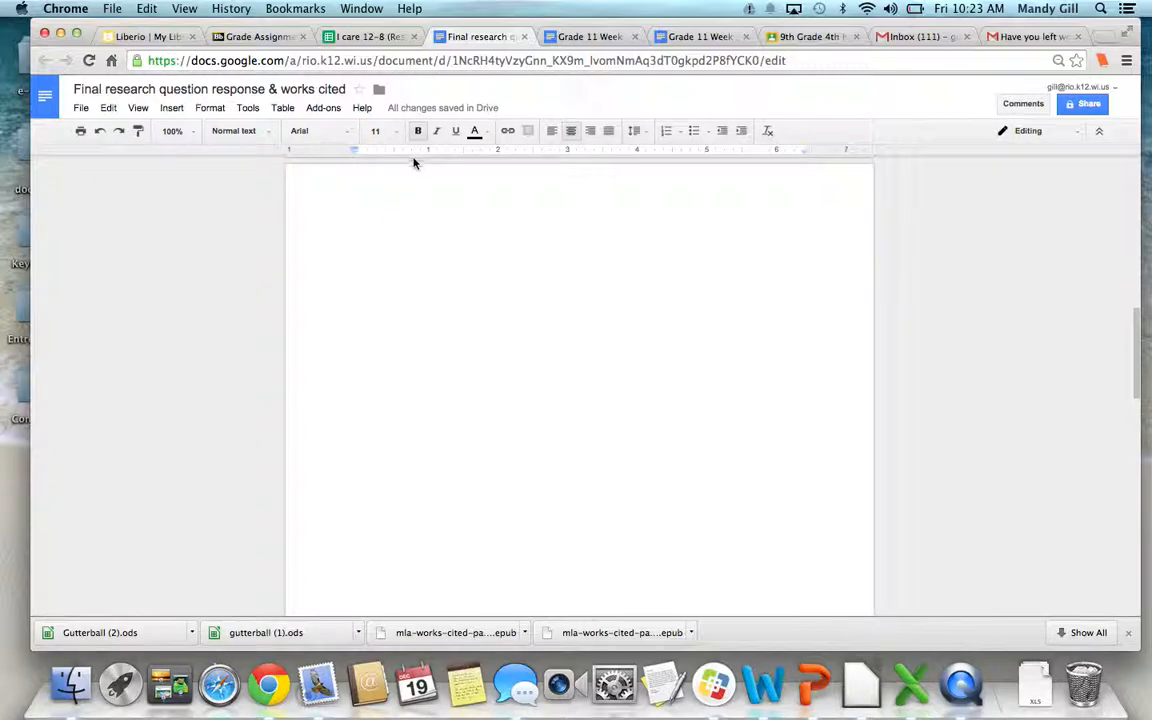
On the blank page 2, set the font size to 12 and left-align the text
click(320, 131)
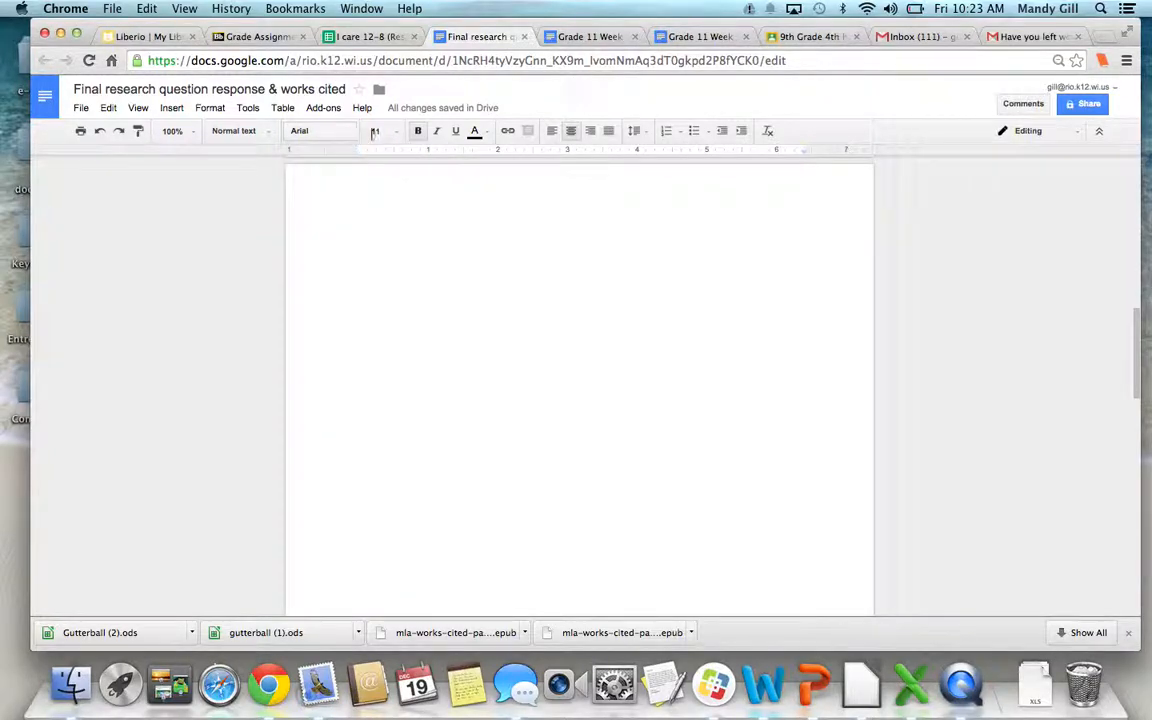
click(396, 131)
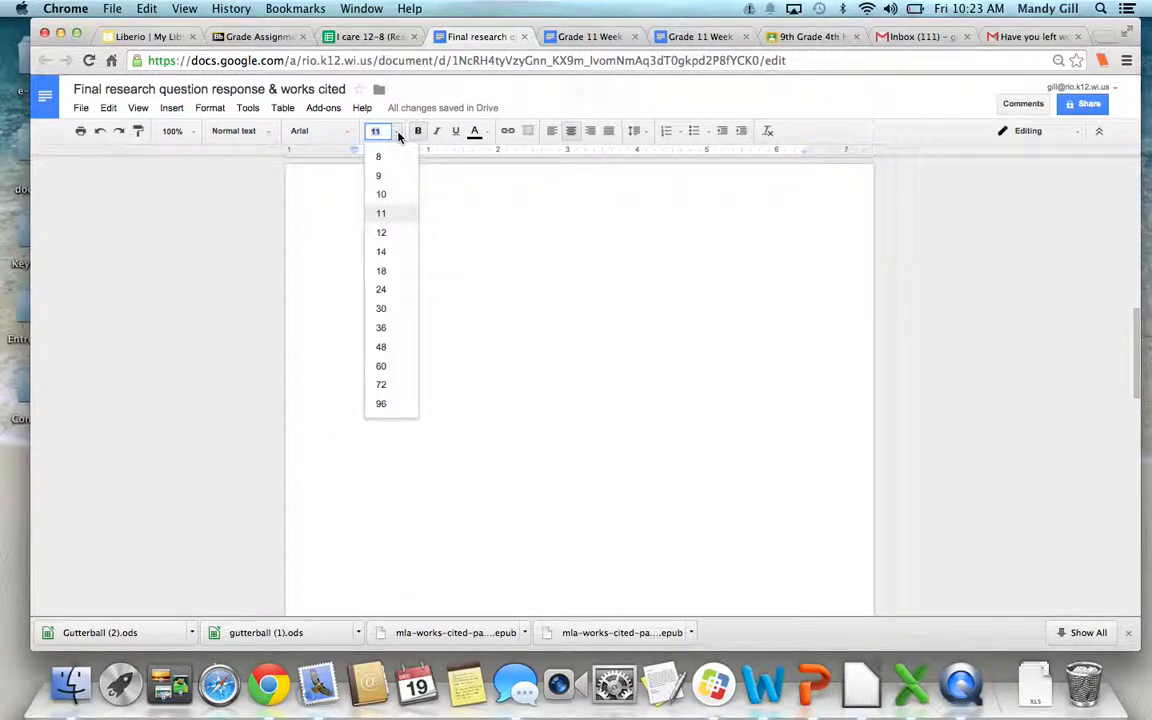
click(380, 232)
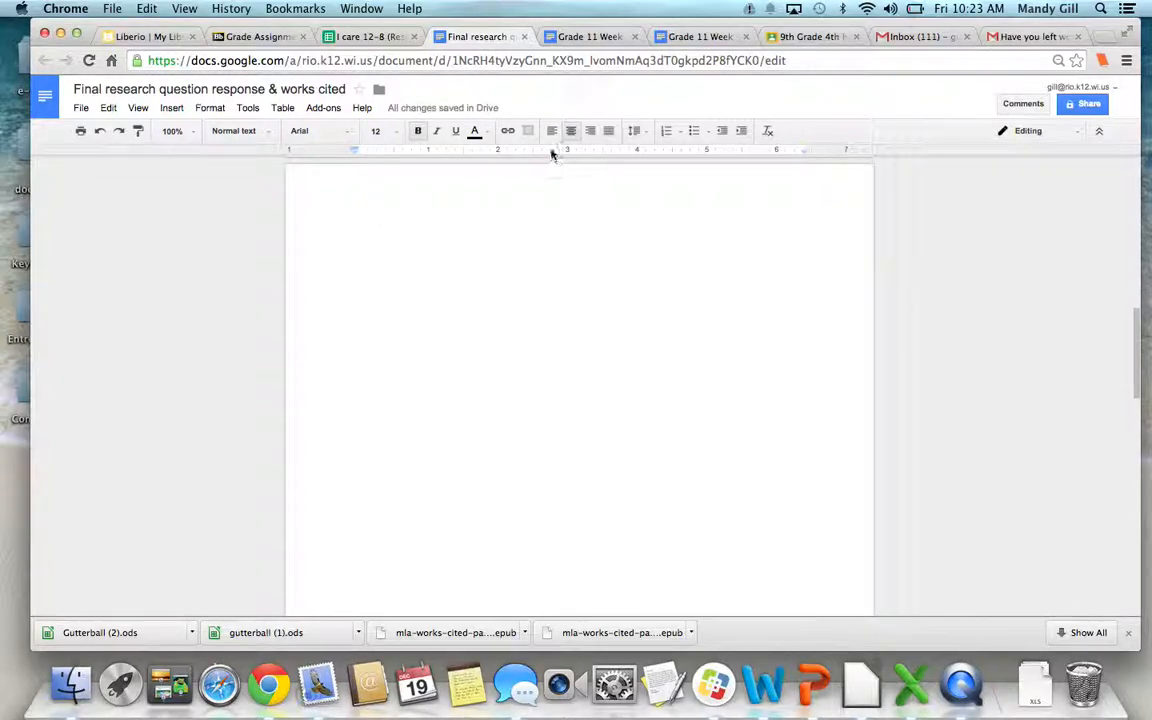
mouse_move(551, 130)
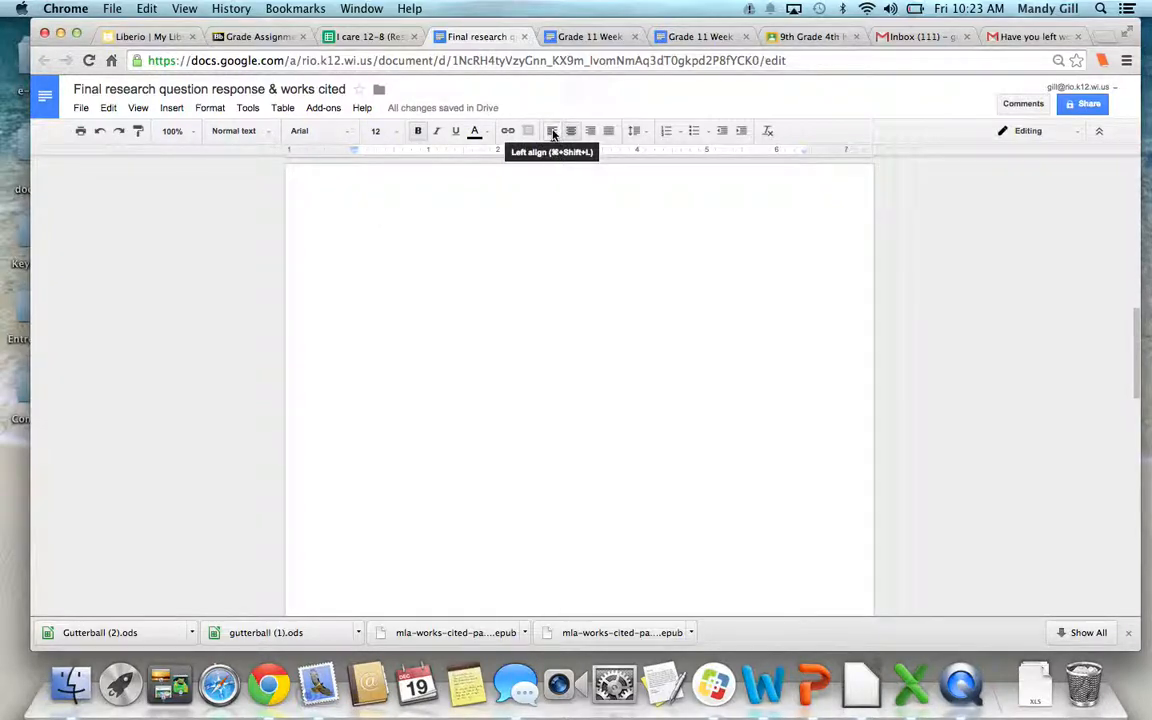
click(552, 131)
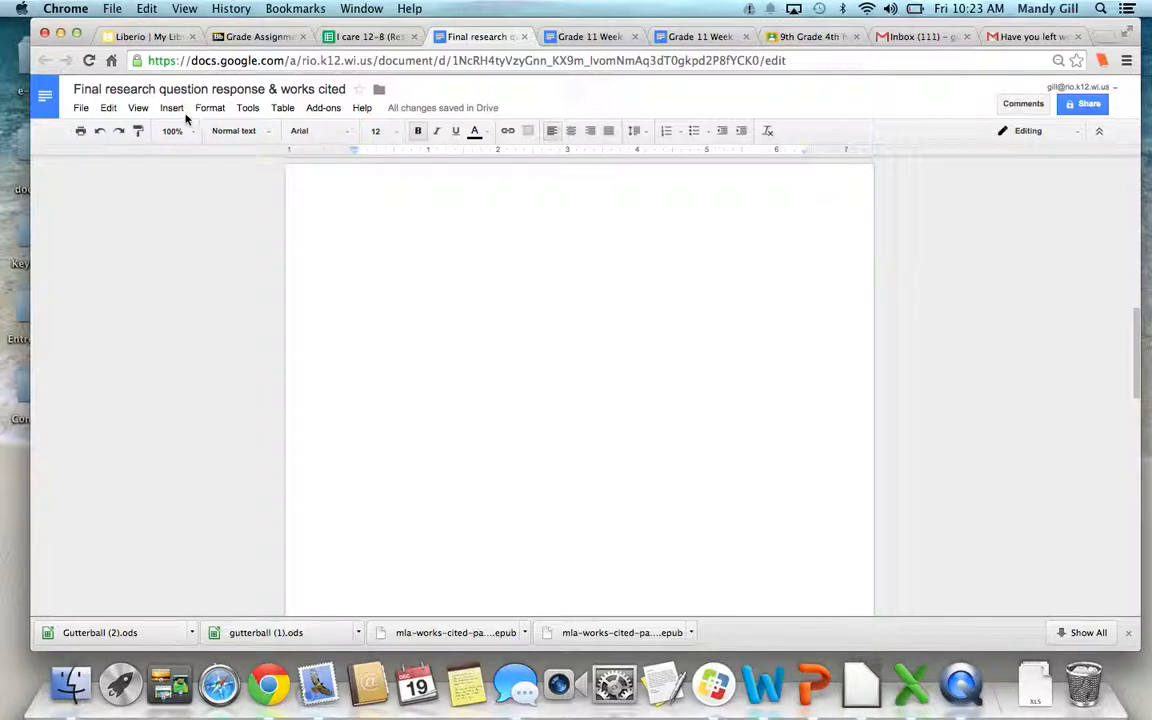
Add a right-aligned header with the surname 'Gill' and an automatic page number
click(172, 107)
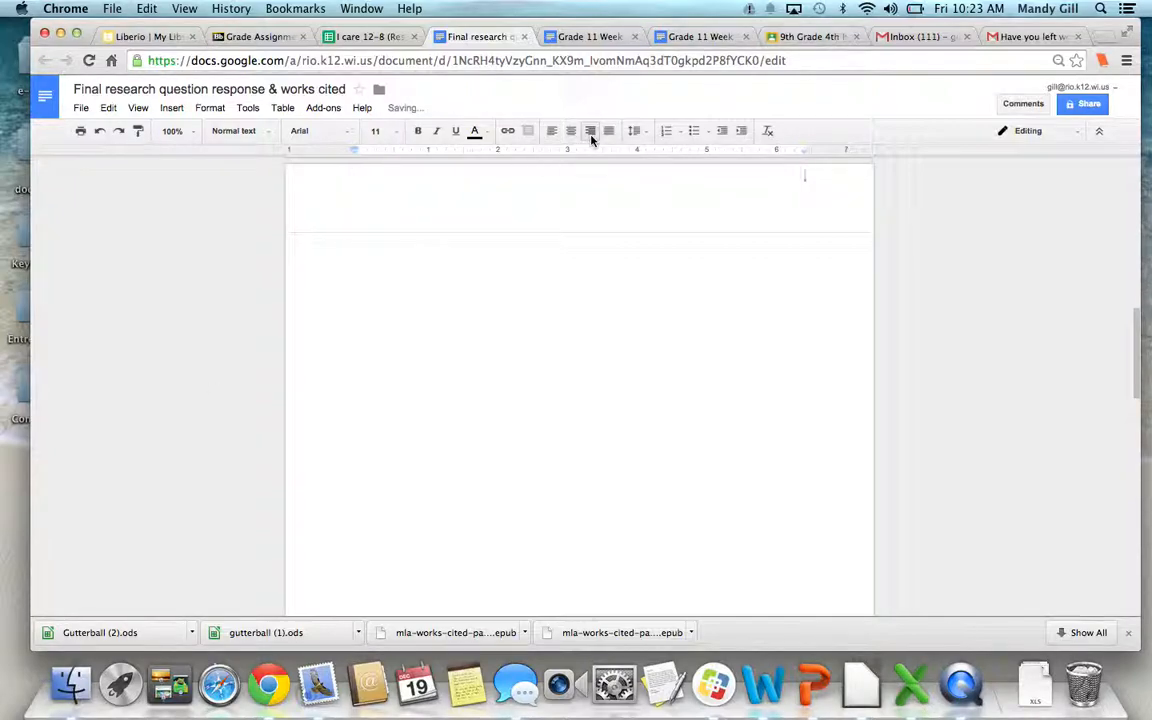
click(171, 107)
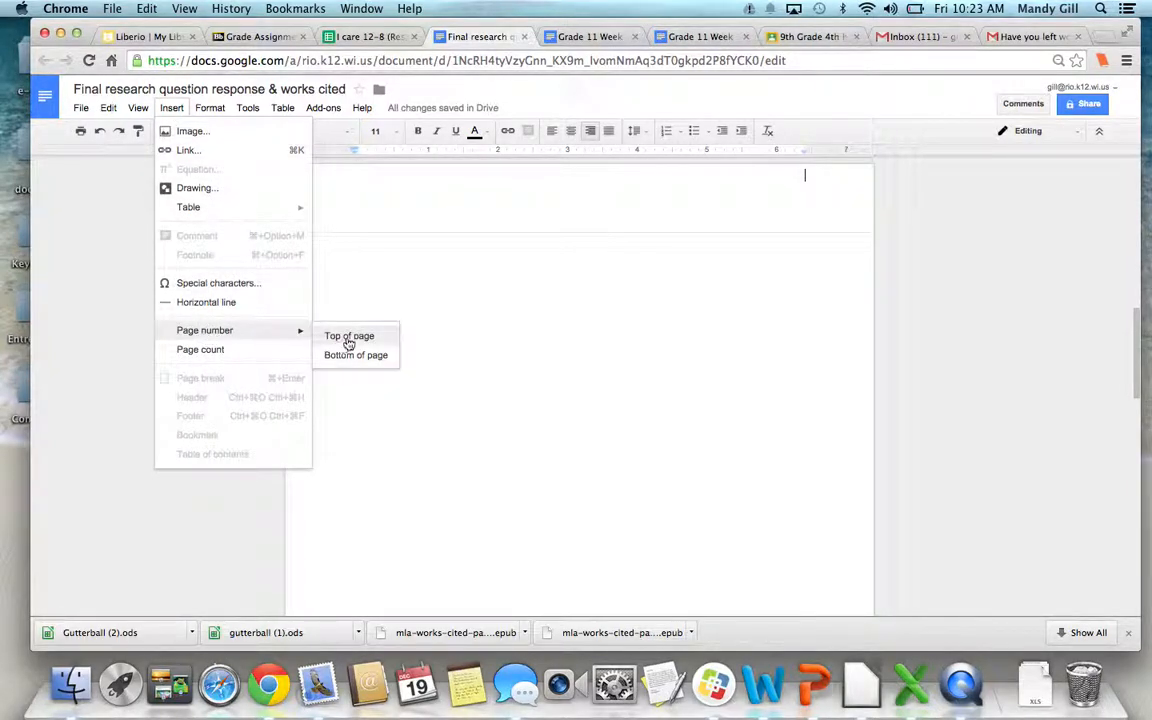
click(349, 336)
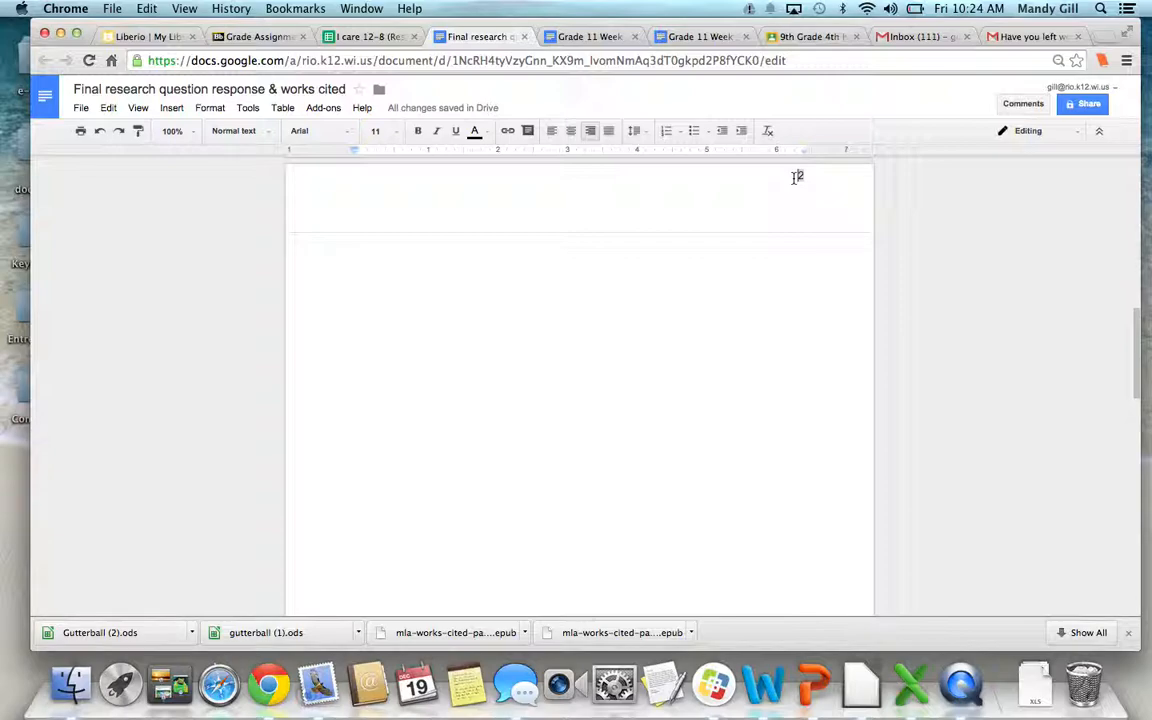
text(Gill)
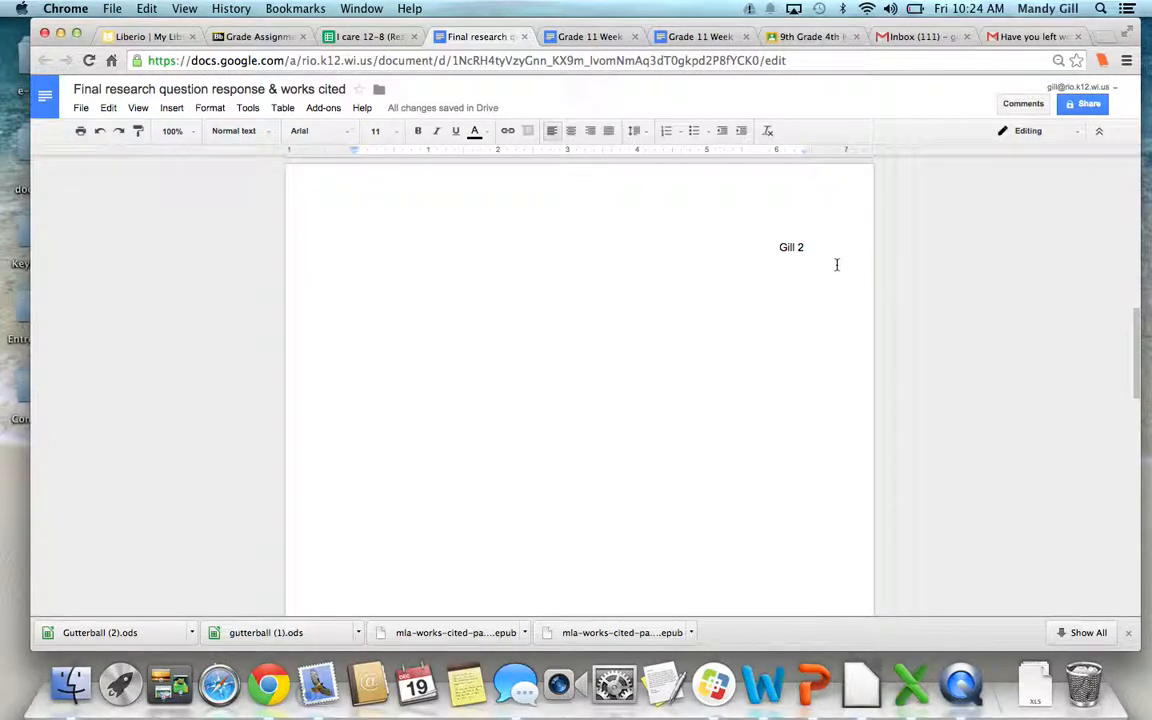
mouse_move(595, 234)
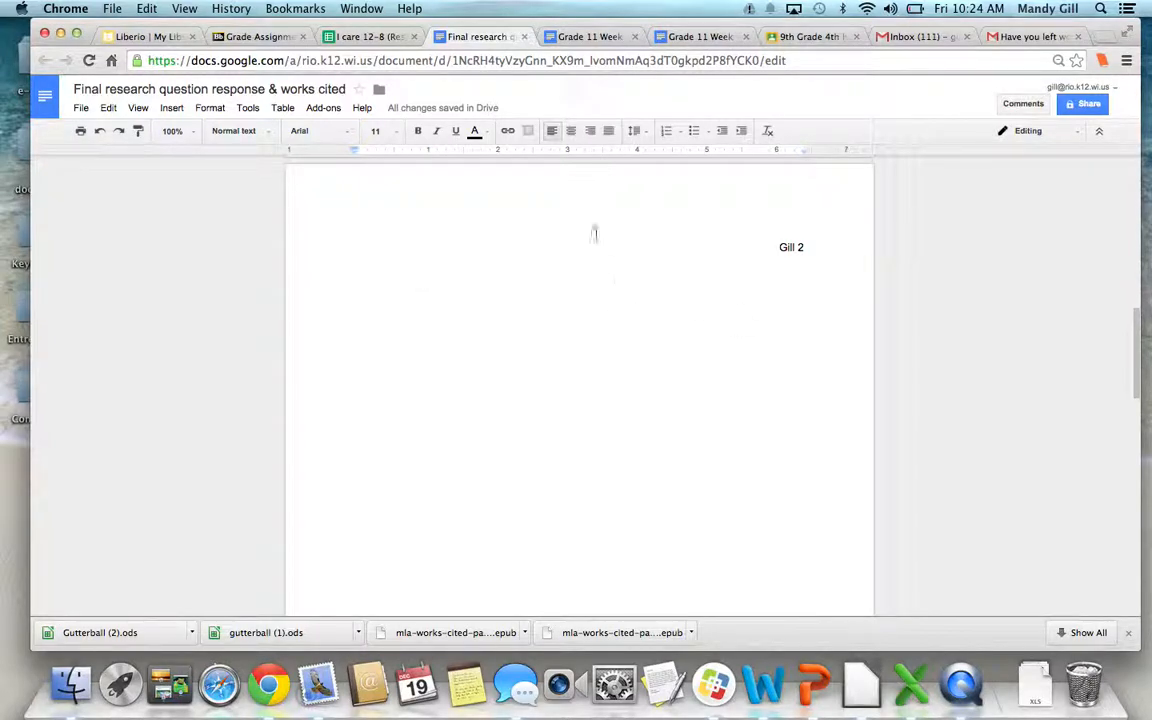
mouse_move(608, 131)
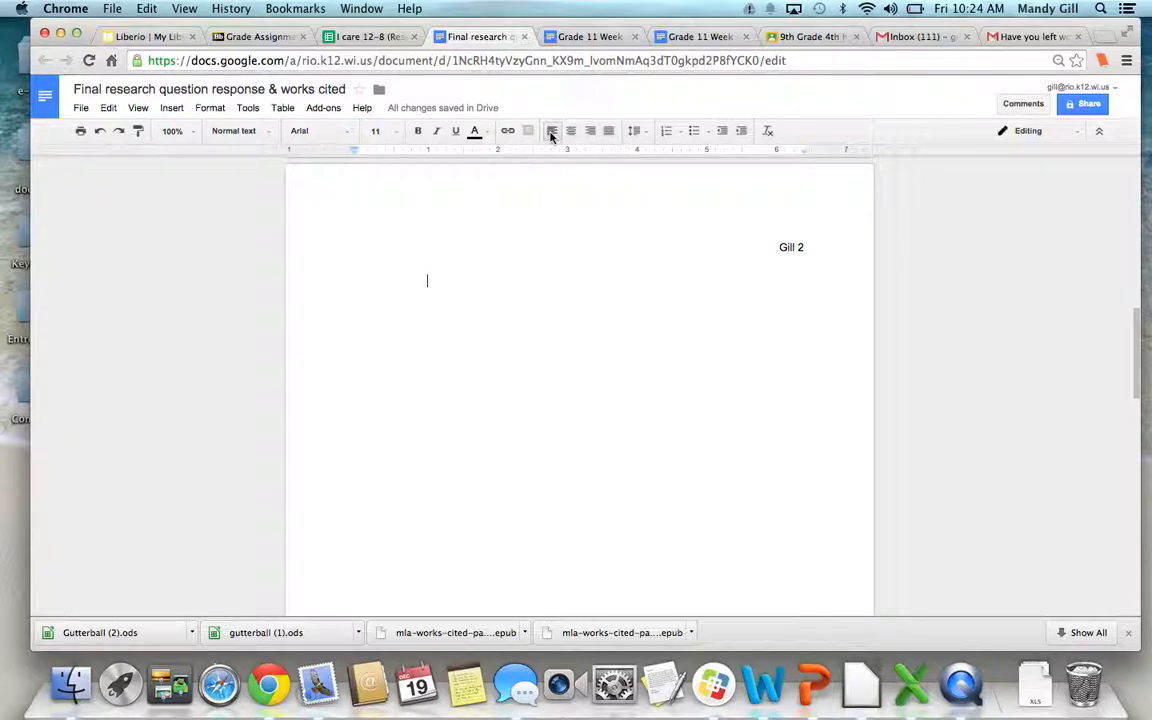
mouse_move(381, 131)
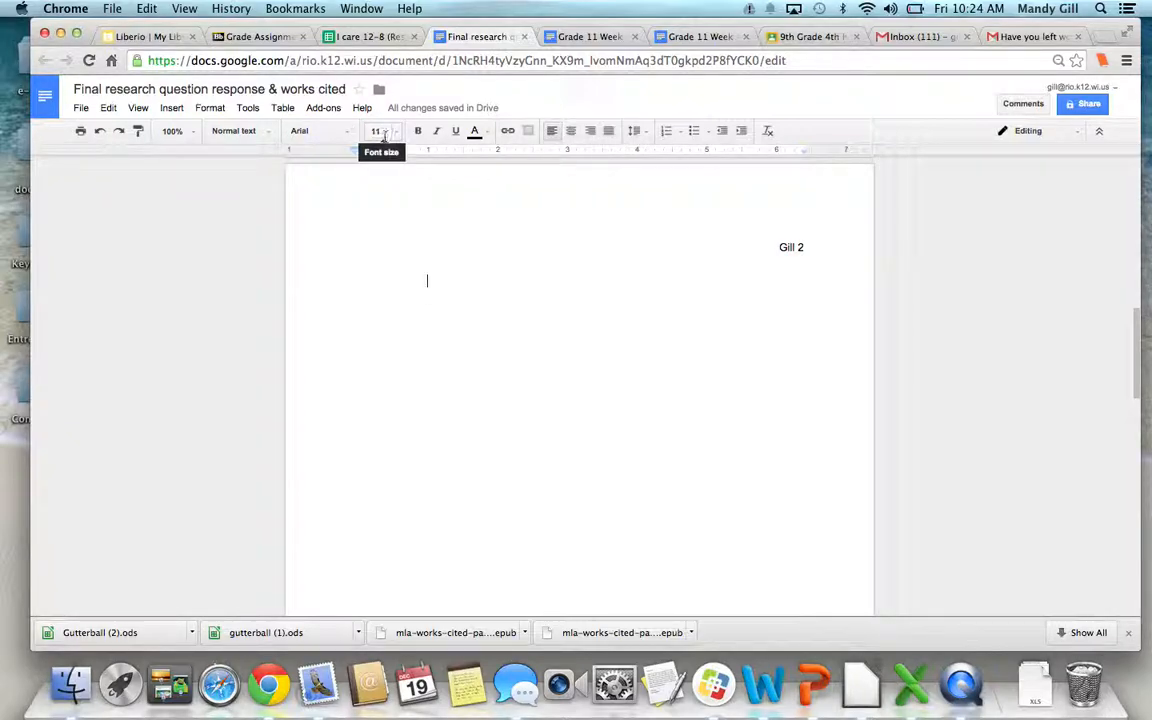
click(375, 131)
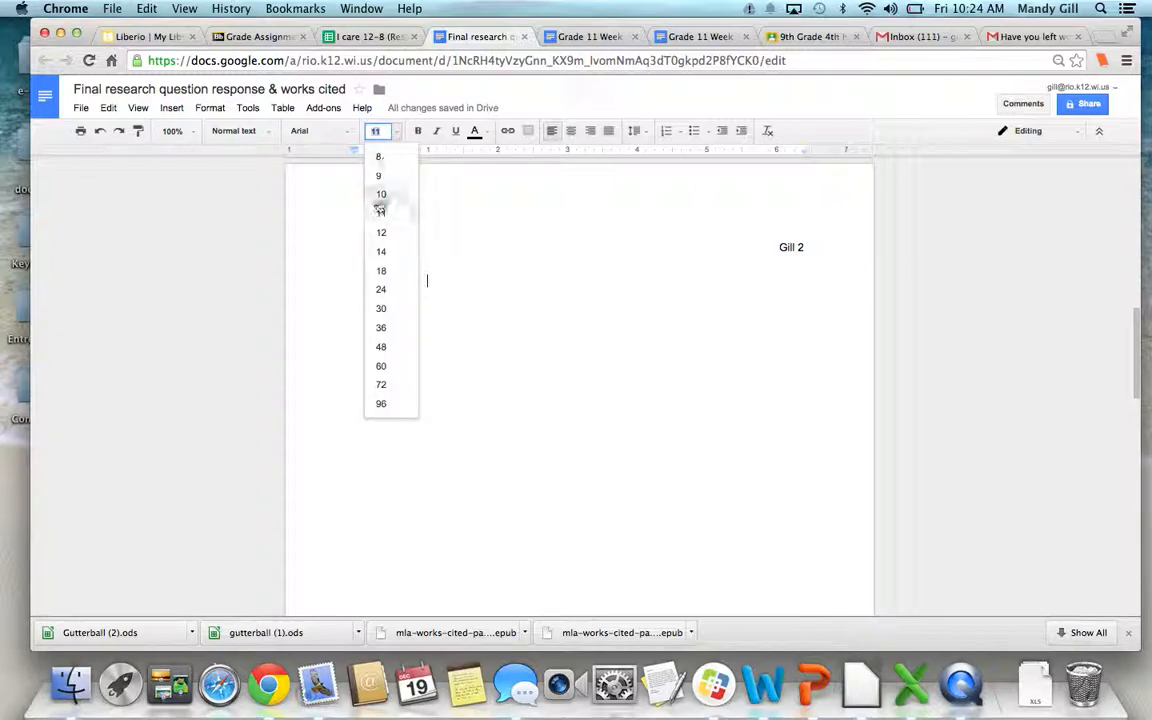
click(381, 232)
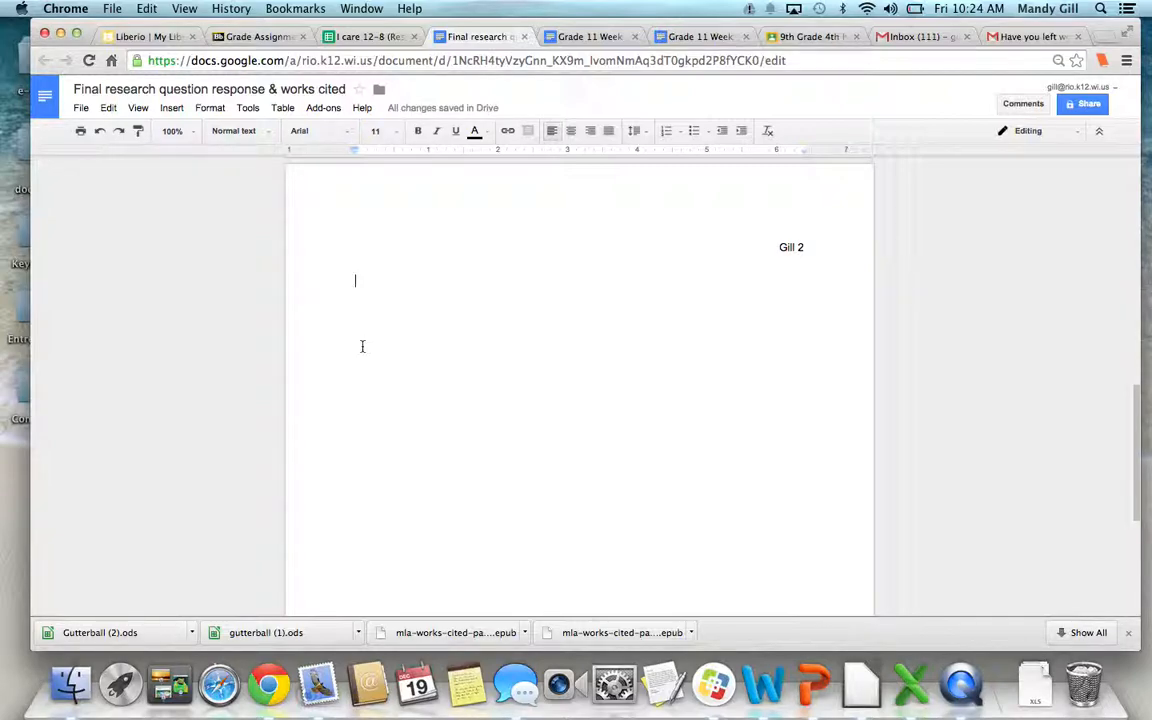
text(W)
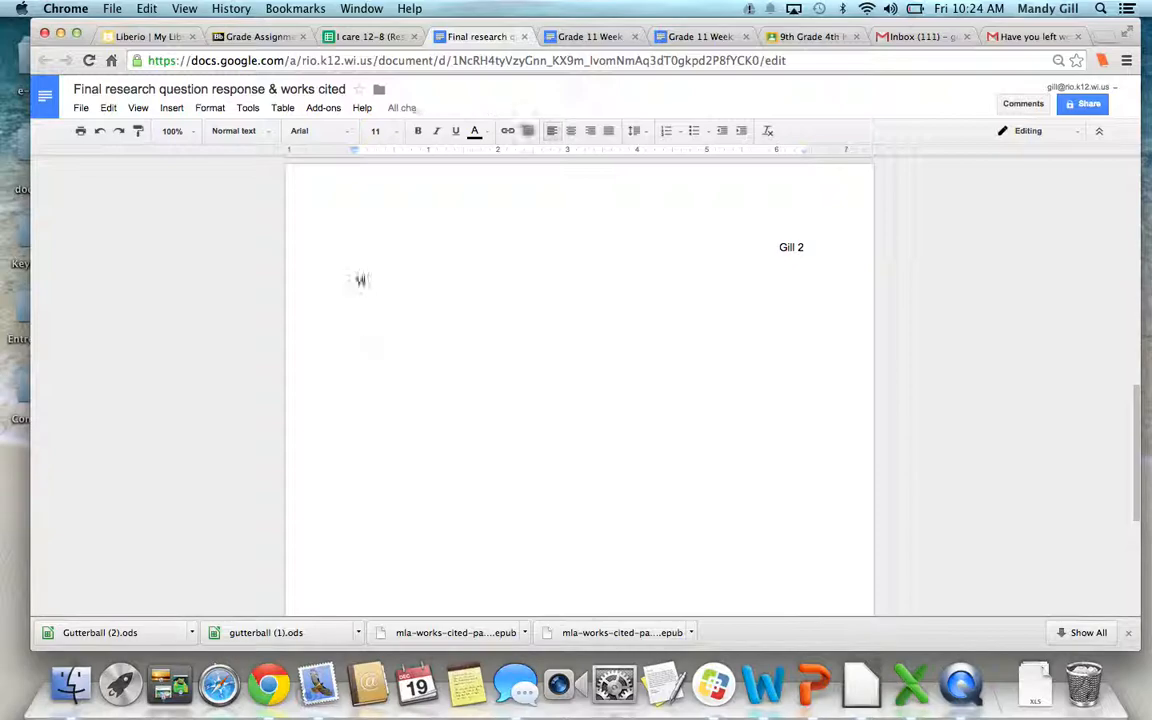
text(Mandy)
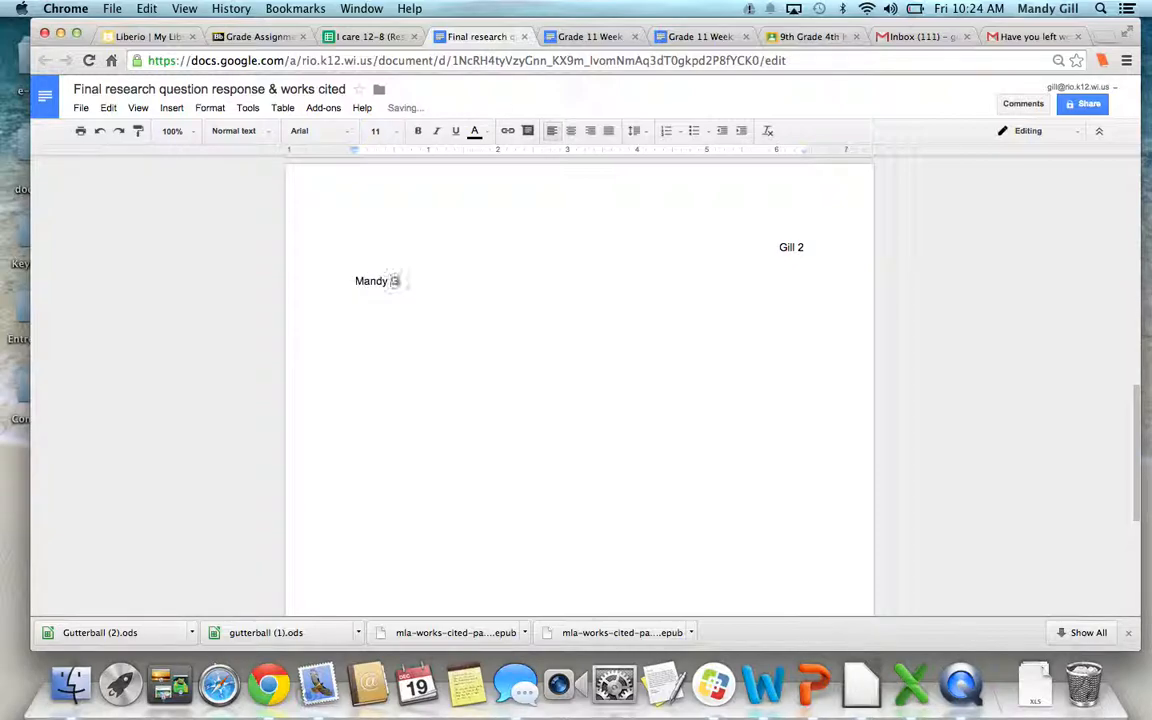
text(Gill)
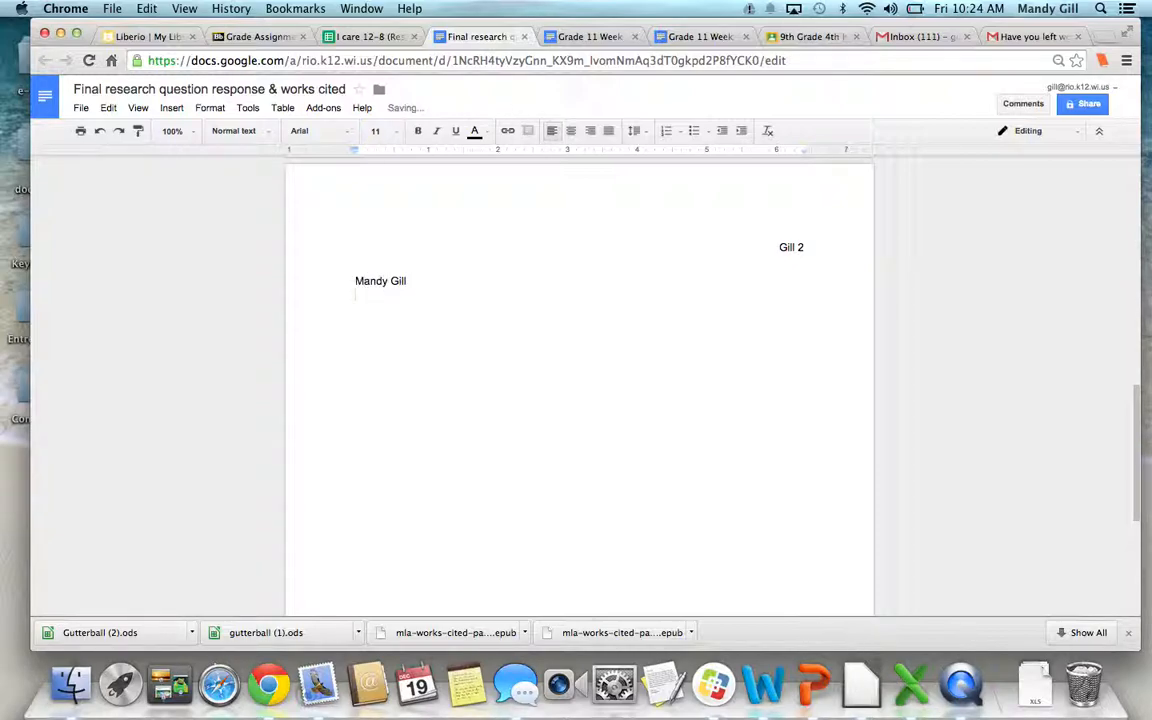
text(Mrs. Gill)
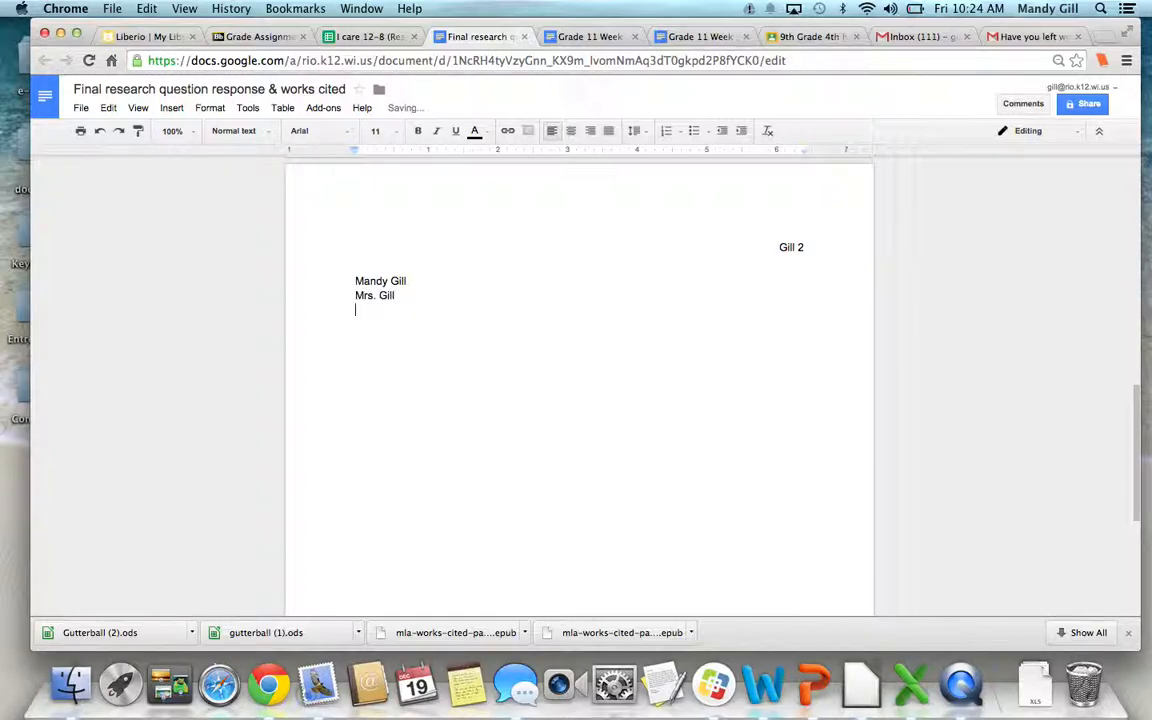
text(English 9)
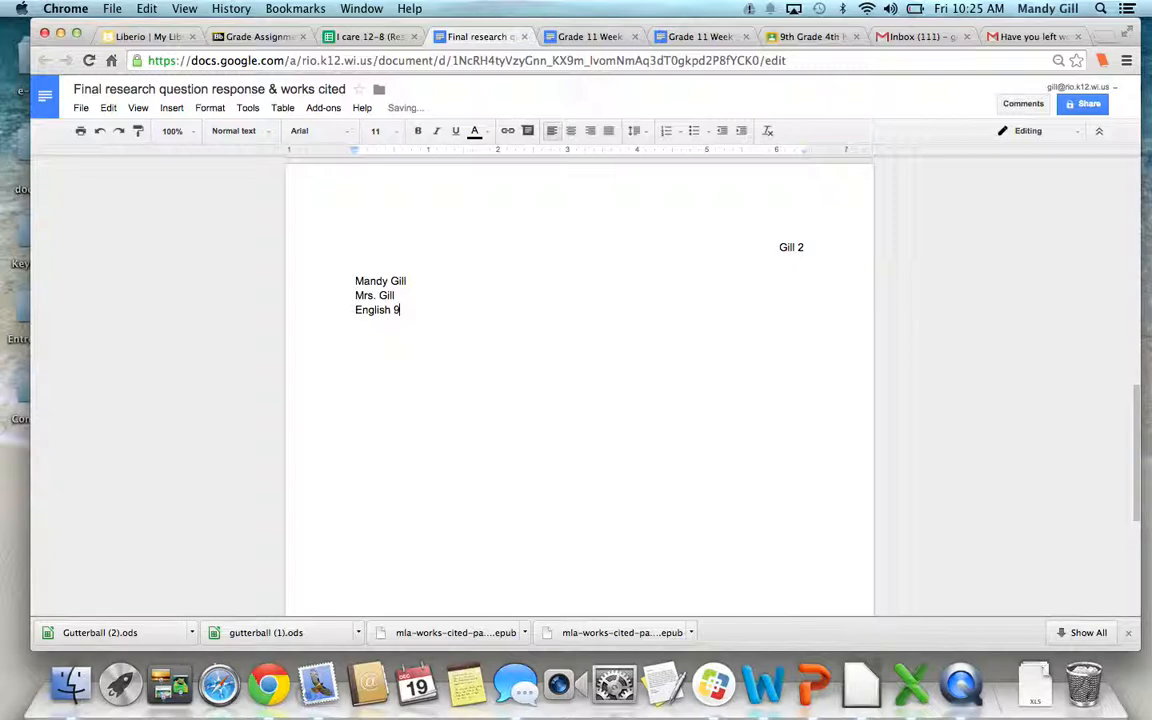
key(Return)
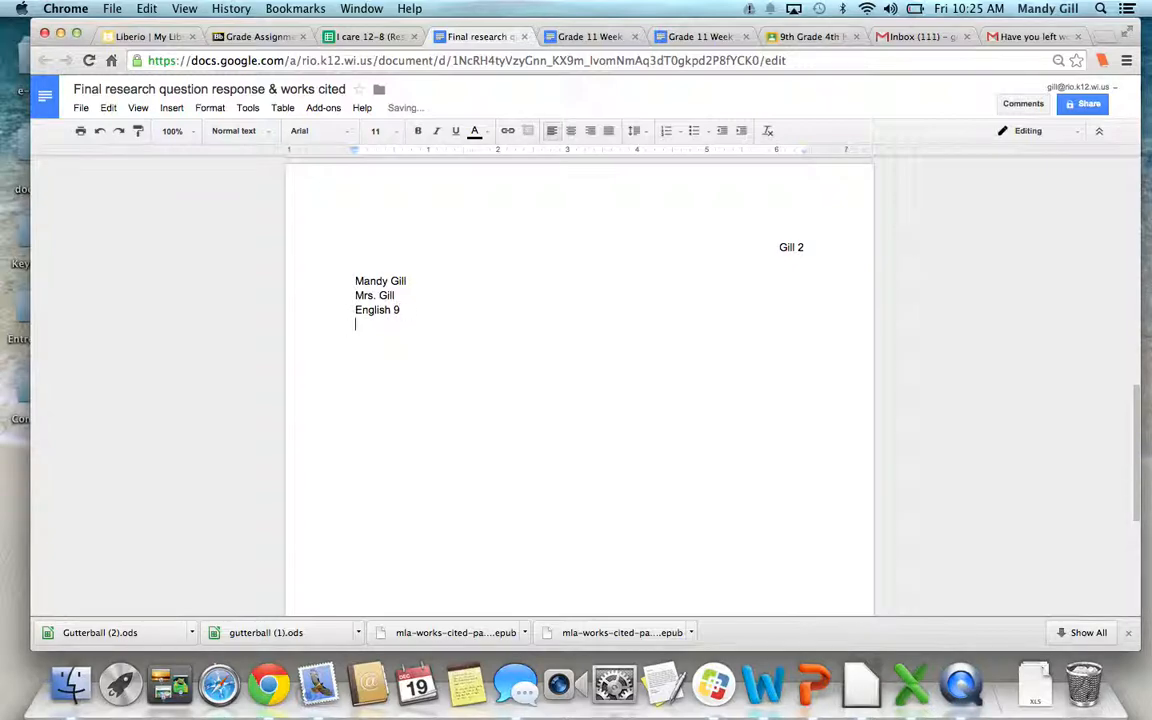
text(20 De)
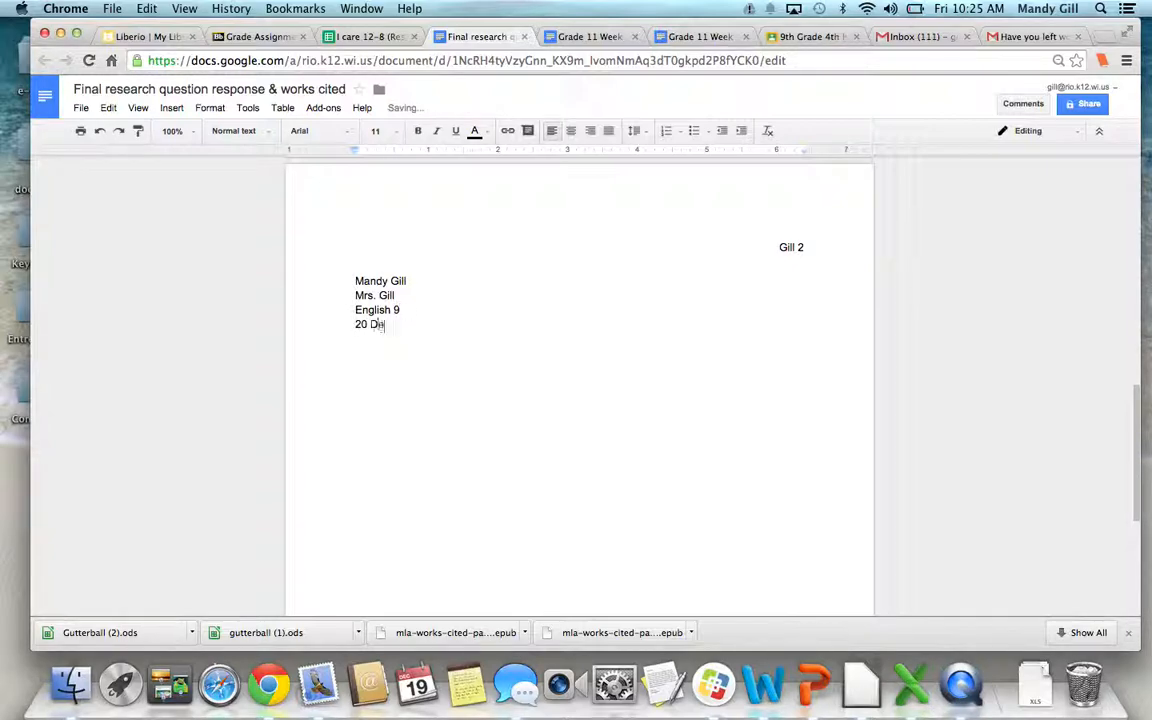
text(ecember 2)
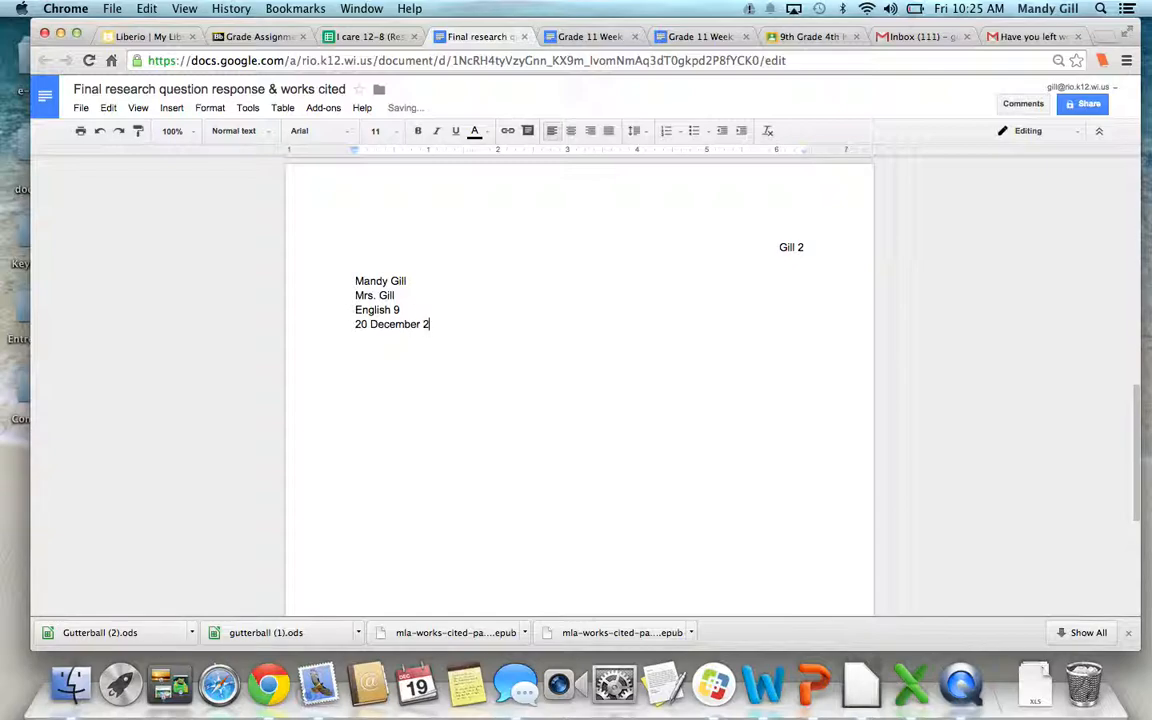
text(014)
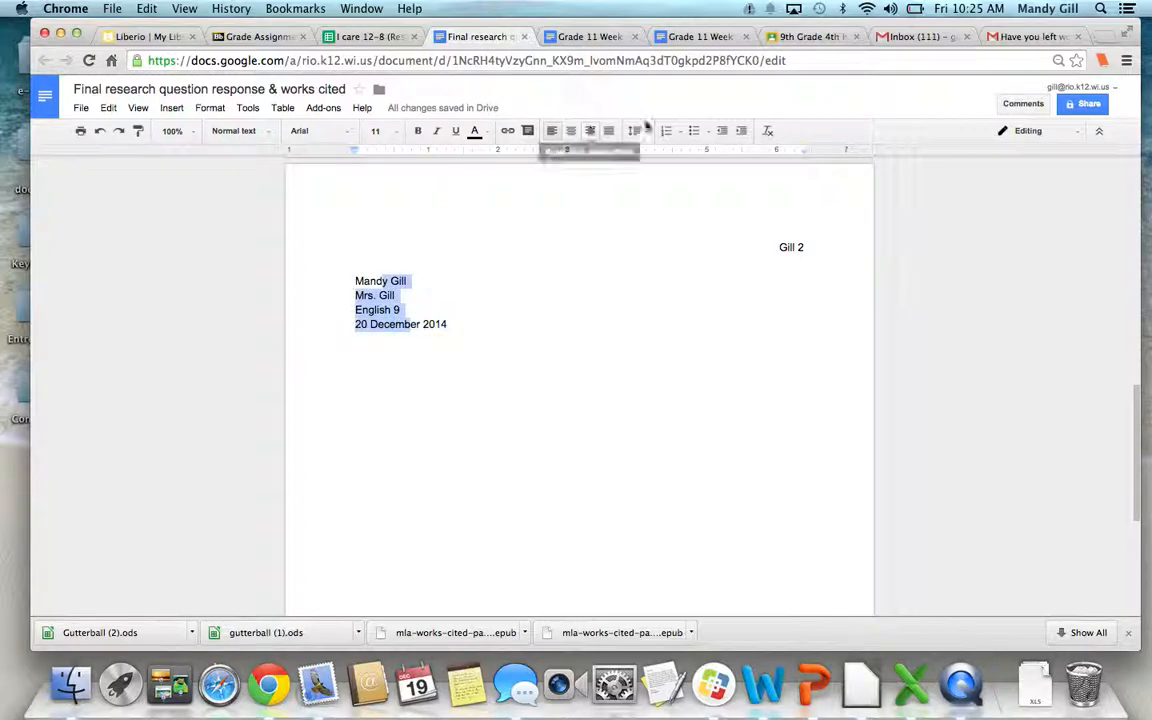
Apply Double line spacing to the four heading lines
click(634, 131)
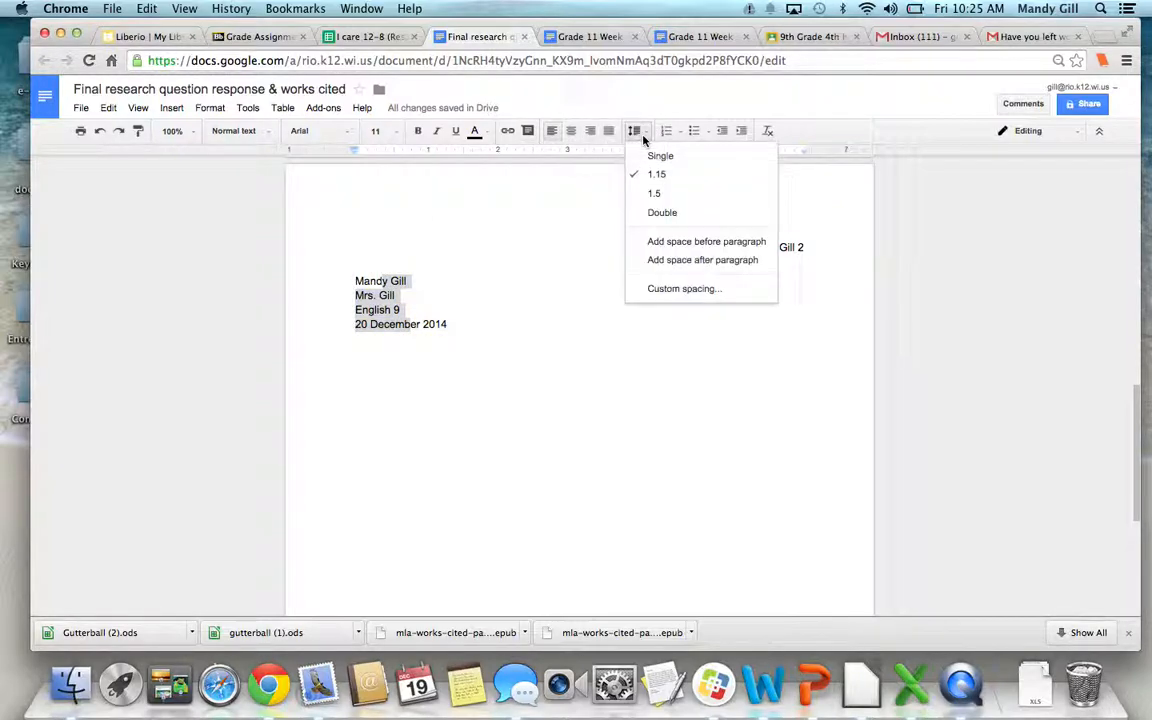
click(662, 212)
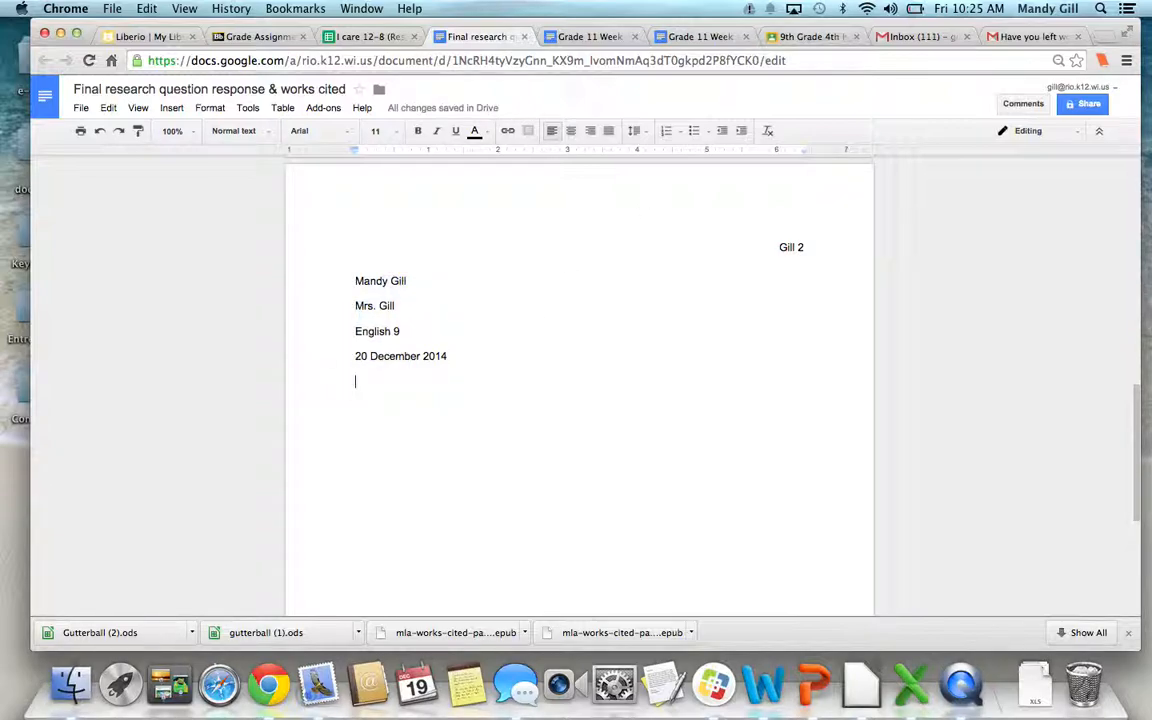
Add a centered 'Research Question' title below the date
click(570, 131)
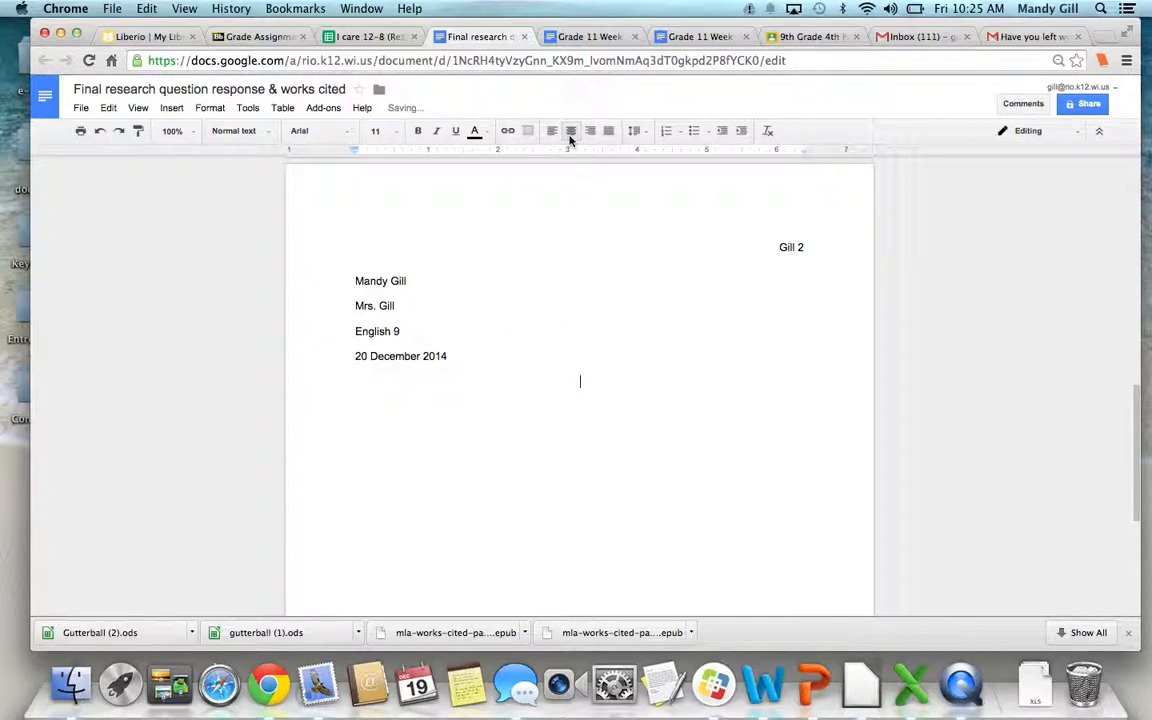
text(Research Q)
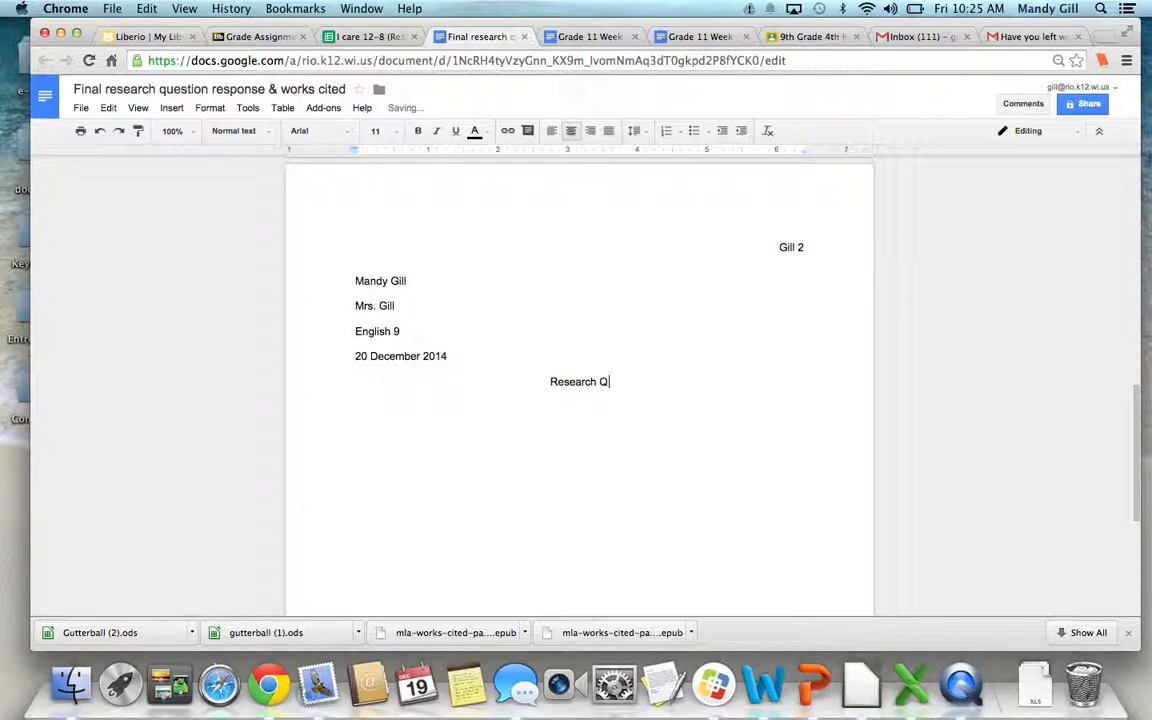
text(uestion)
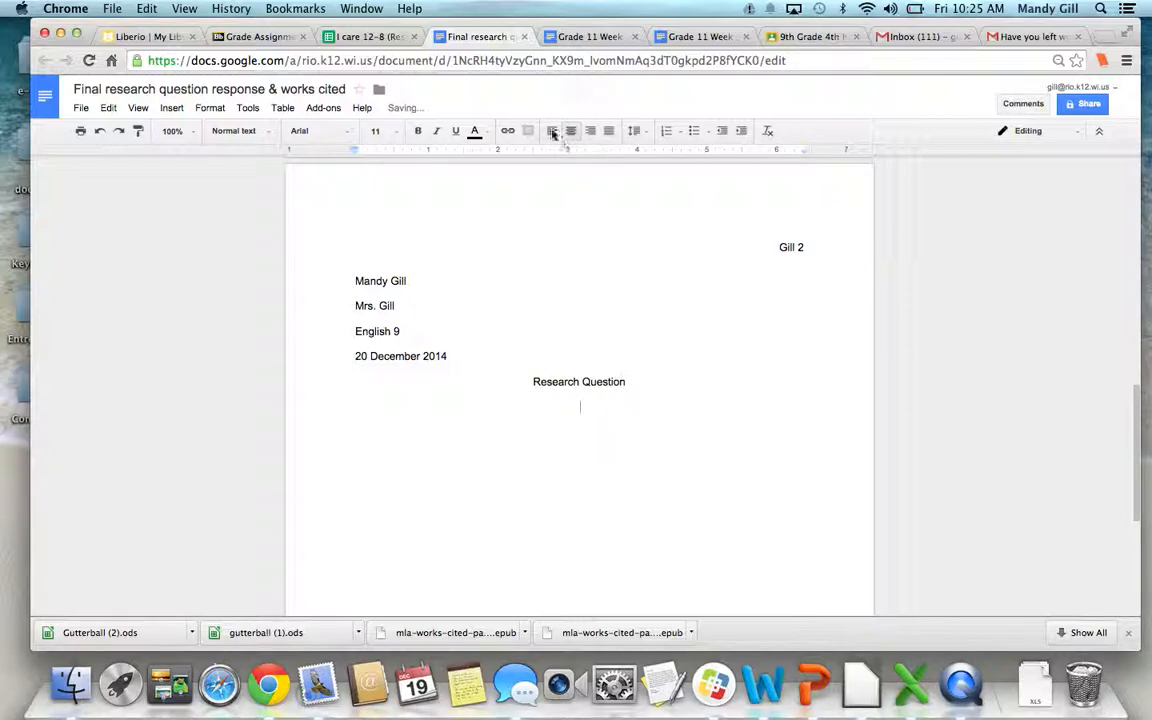
Left-align the next line and type a placeholder body paragraph
click(552, 131)
text(alkdjlfkjadlsfjaldfkja;ljdf;lajsd;lkjajs;ijf)
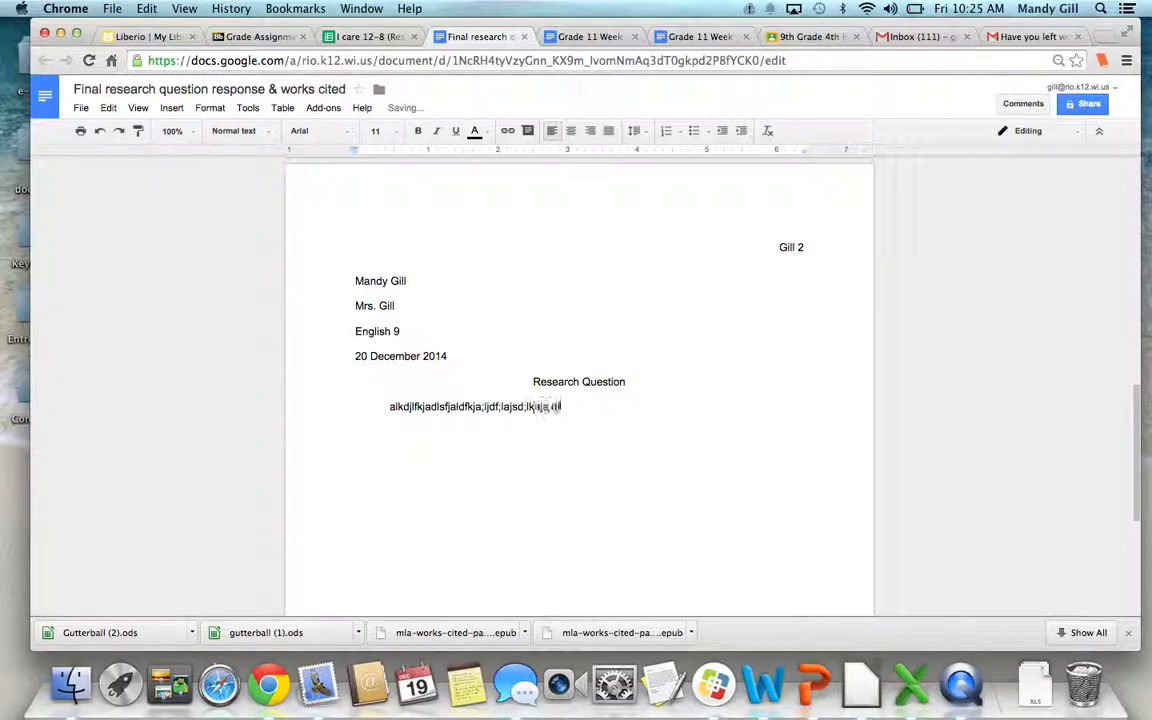
text(dflkjlii)
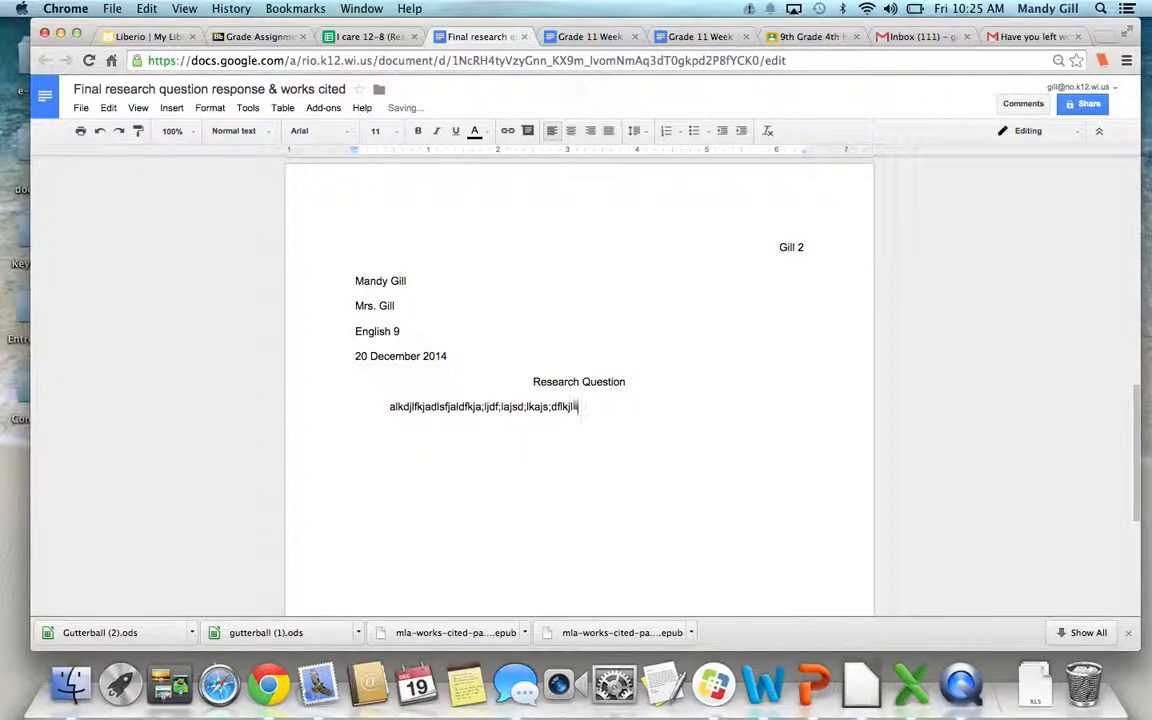
text(kk)
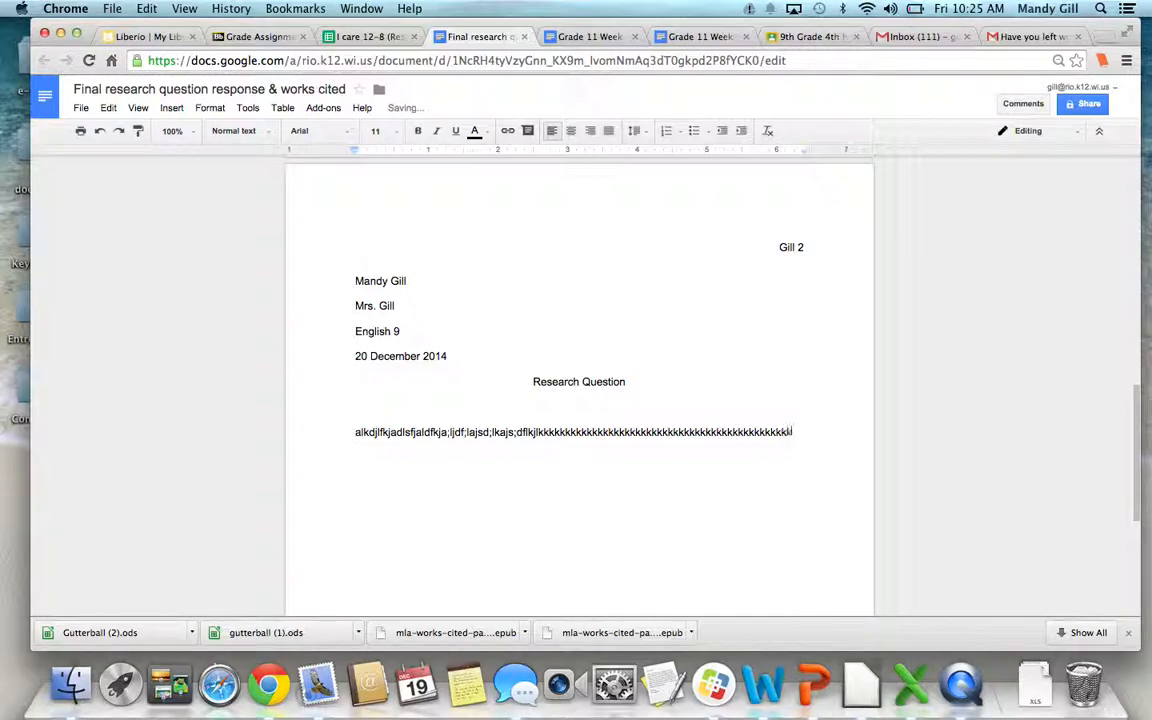
text(kkkkkkkkkkkkkkkkkkkkk)
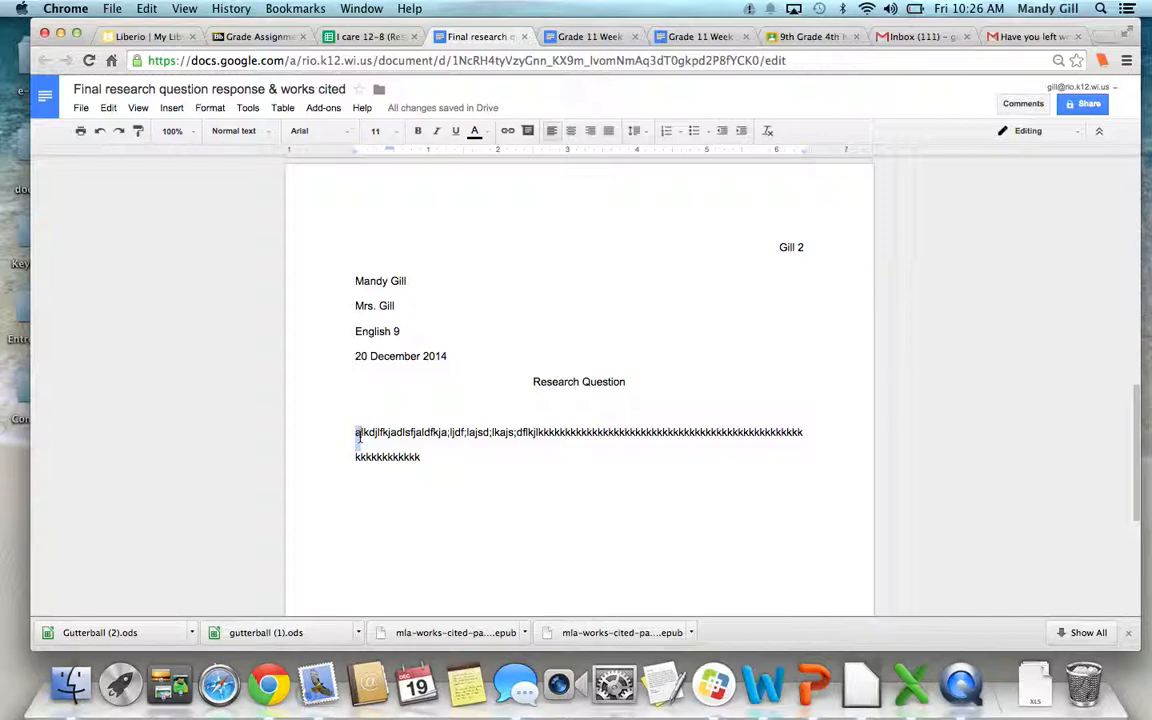
Indent the first line of the placeholder body paragraph
key(backspace)
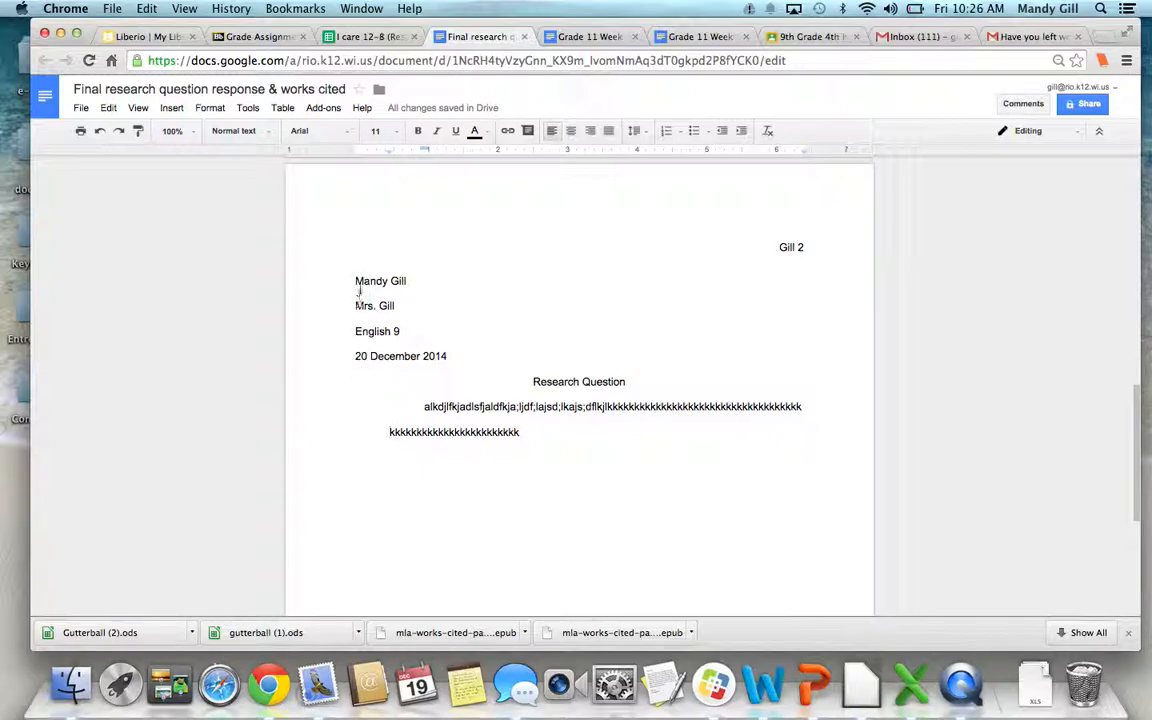
mouse_move(398, 160)
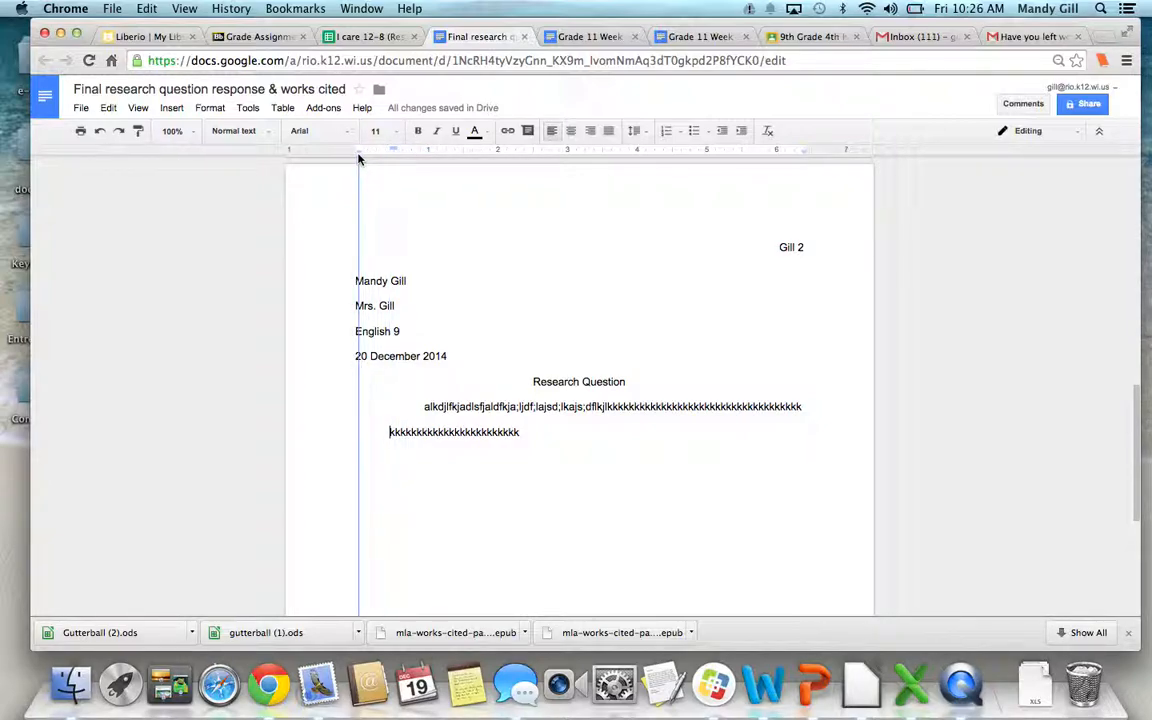
mouse_move(356, 152)
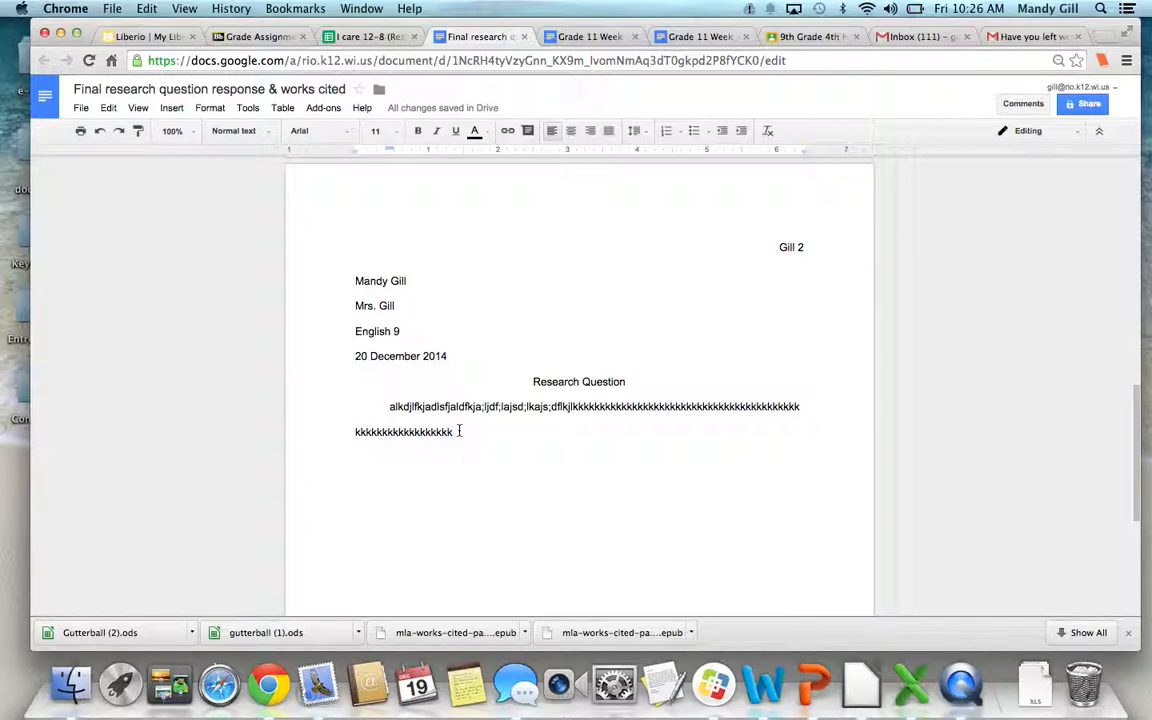
mouse_move(717, 390)
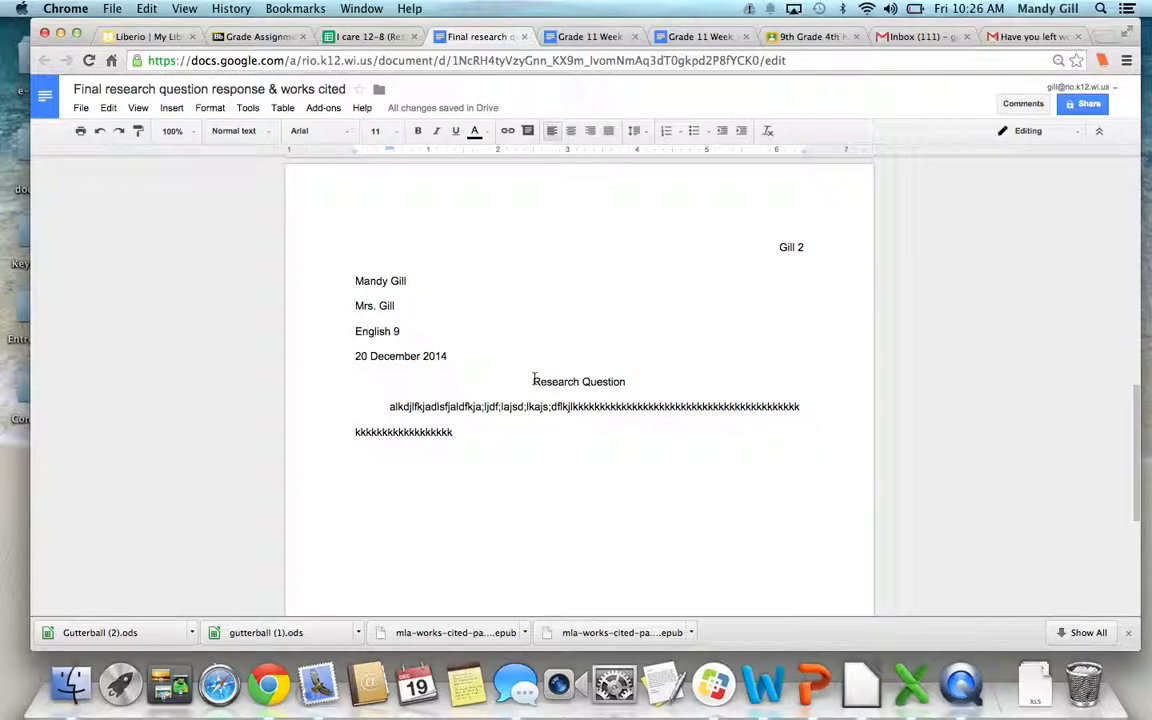
Select the Research Question paragraph text and set it to 12 point
double_click(578, 381)
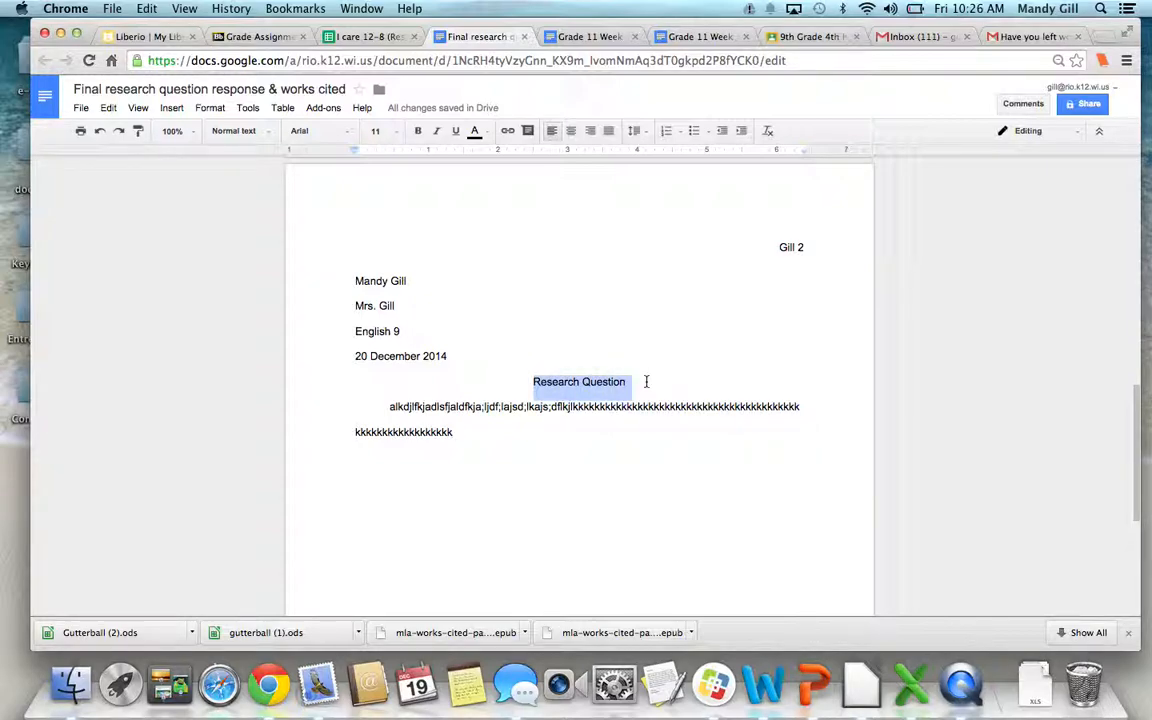
mouse_move(456, 131)
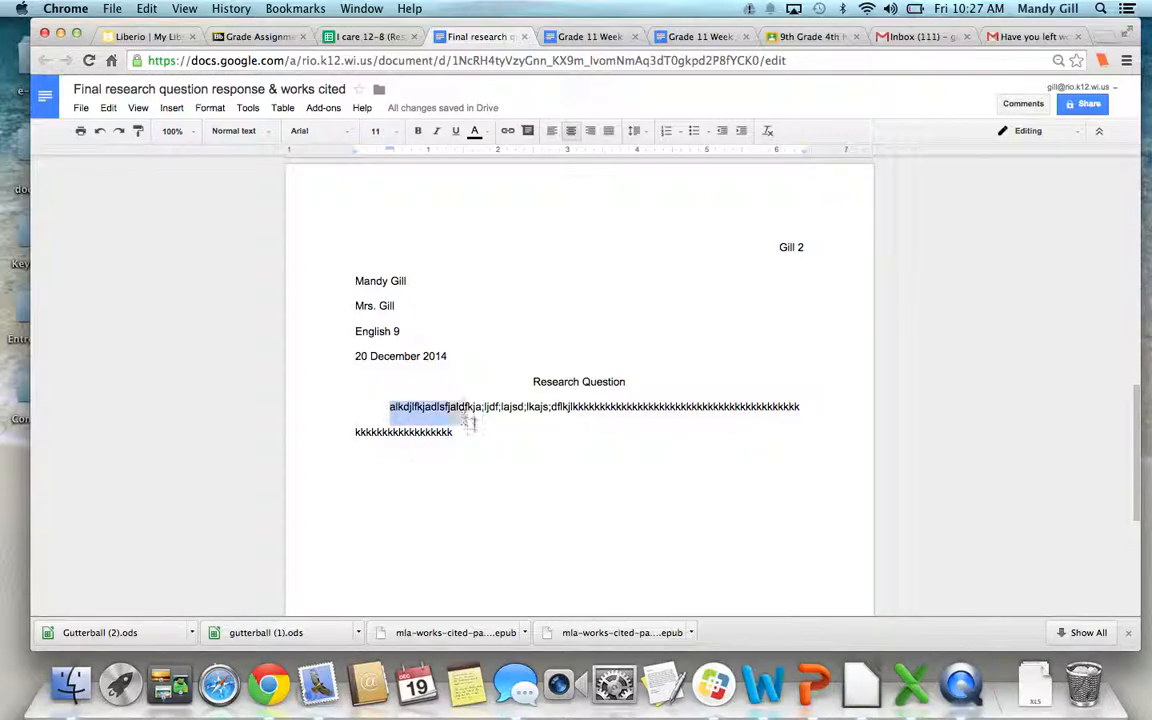
click(385, 131)
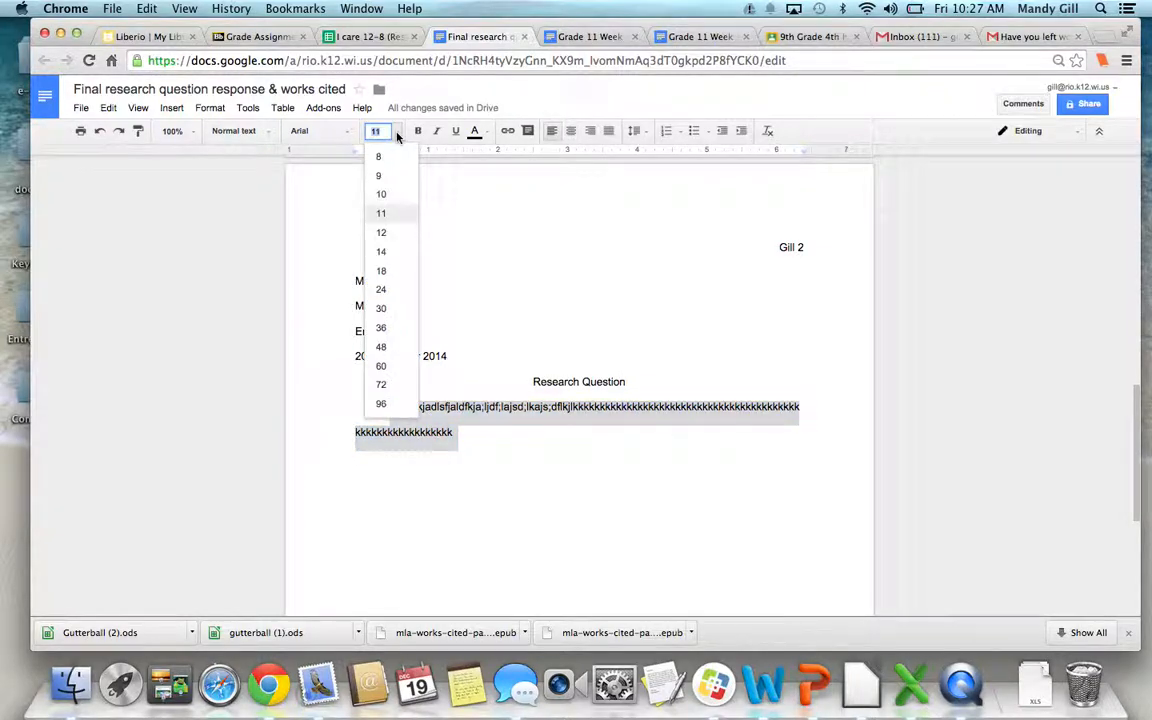
click(380, 232)
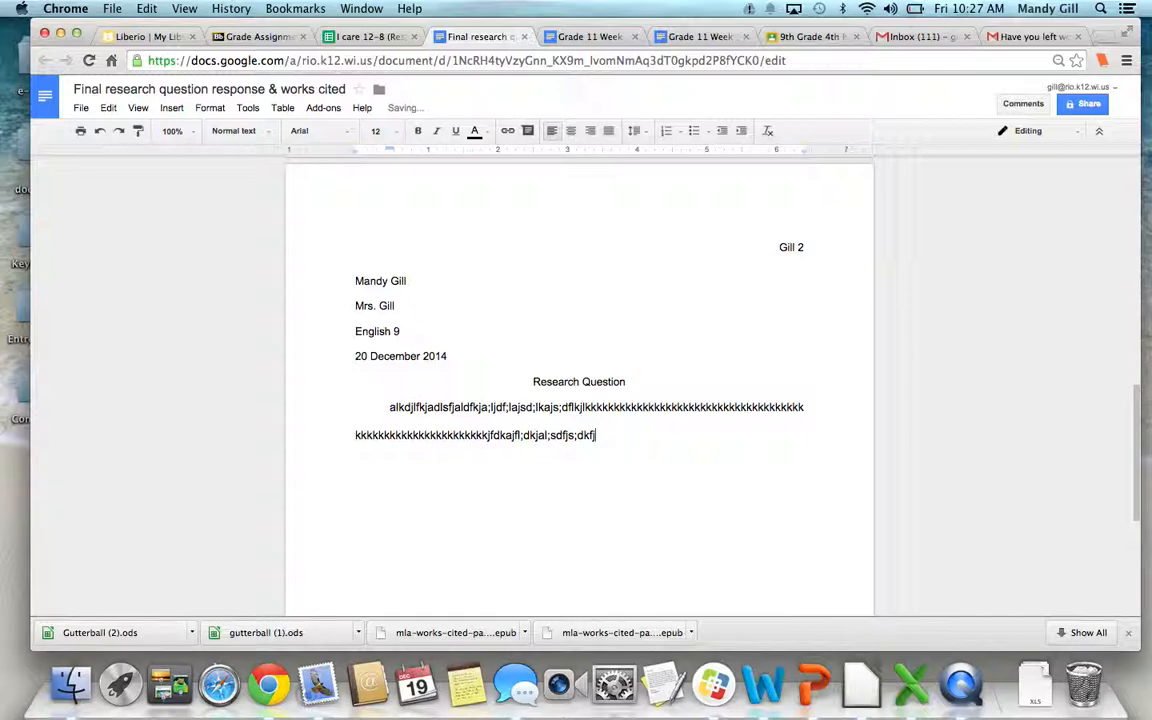
mouse_move(712, 311)
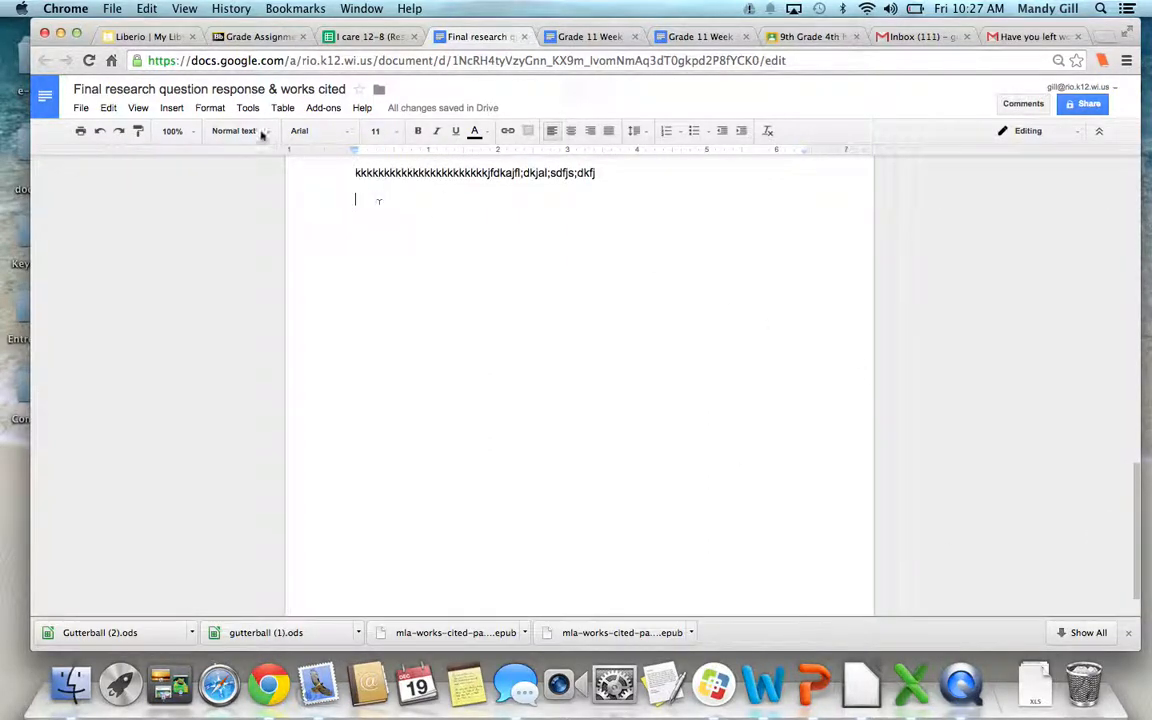
Insert a page break so writing continues on page 3
click(171, 107)
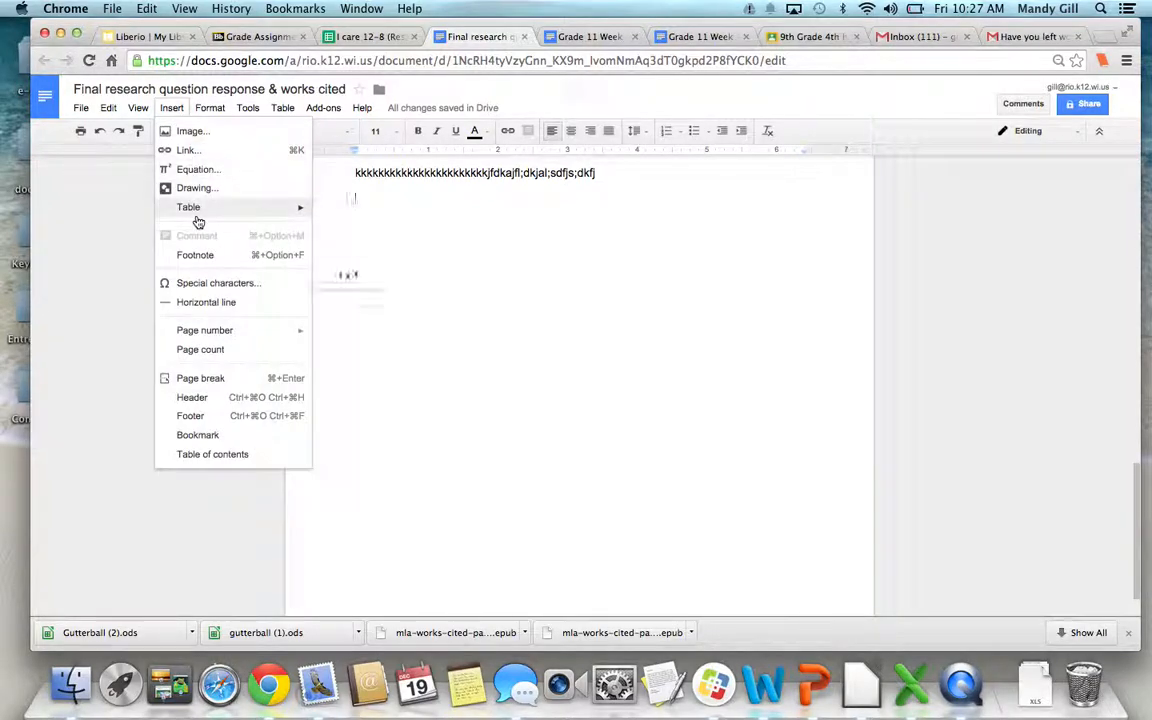
click(200, 378)
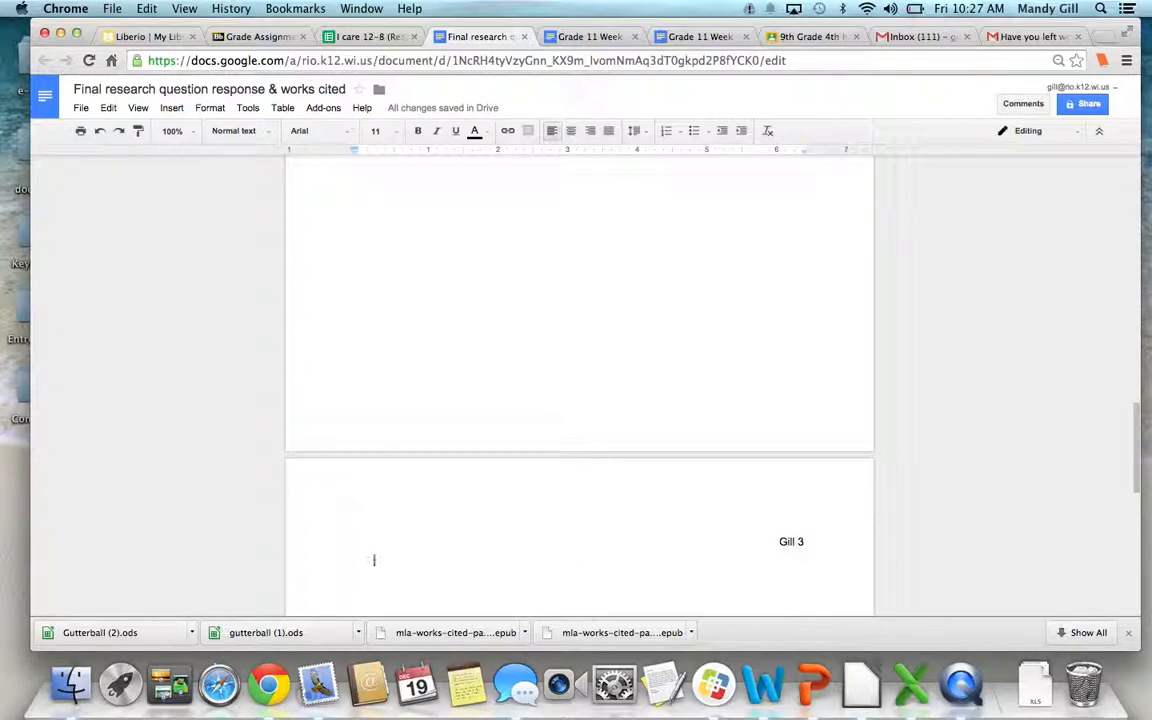
mouse_move(570, 131)
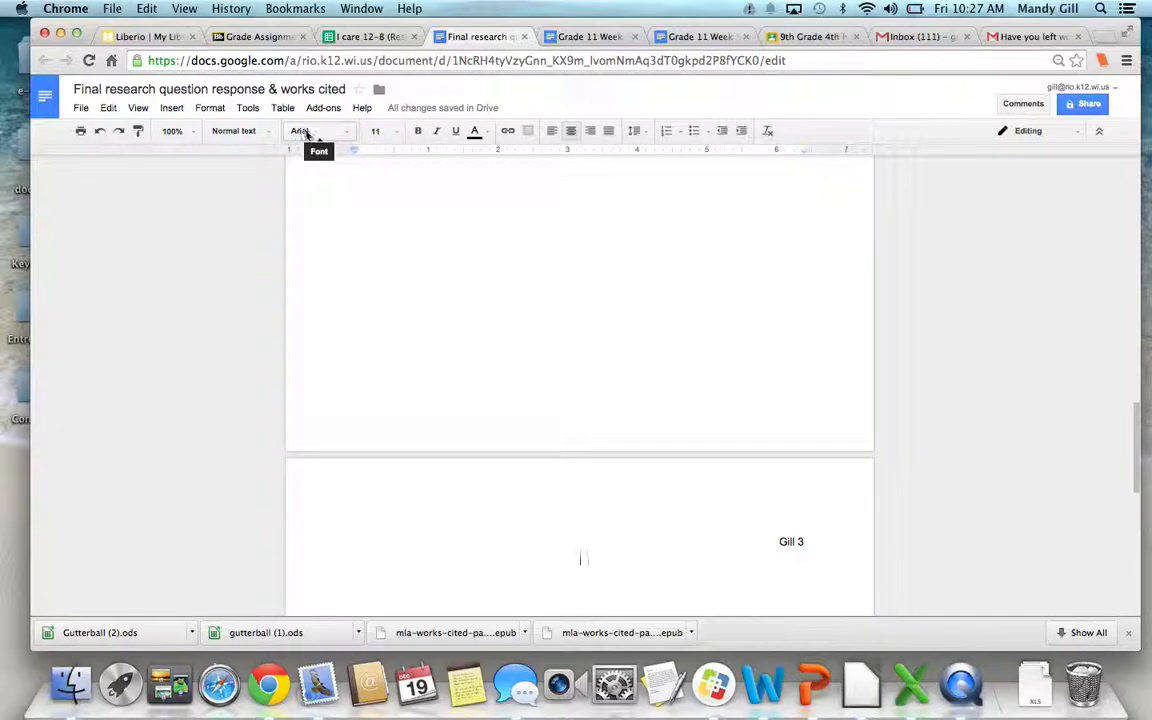
Type a 12-point 'Works Cited' title and enter the Google Docs link beneath it
click(375, 130)
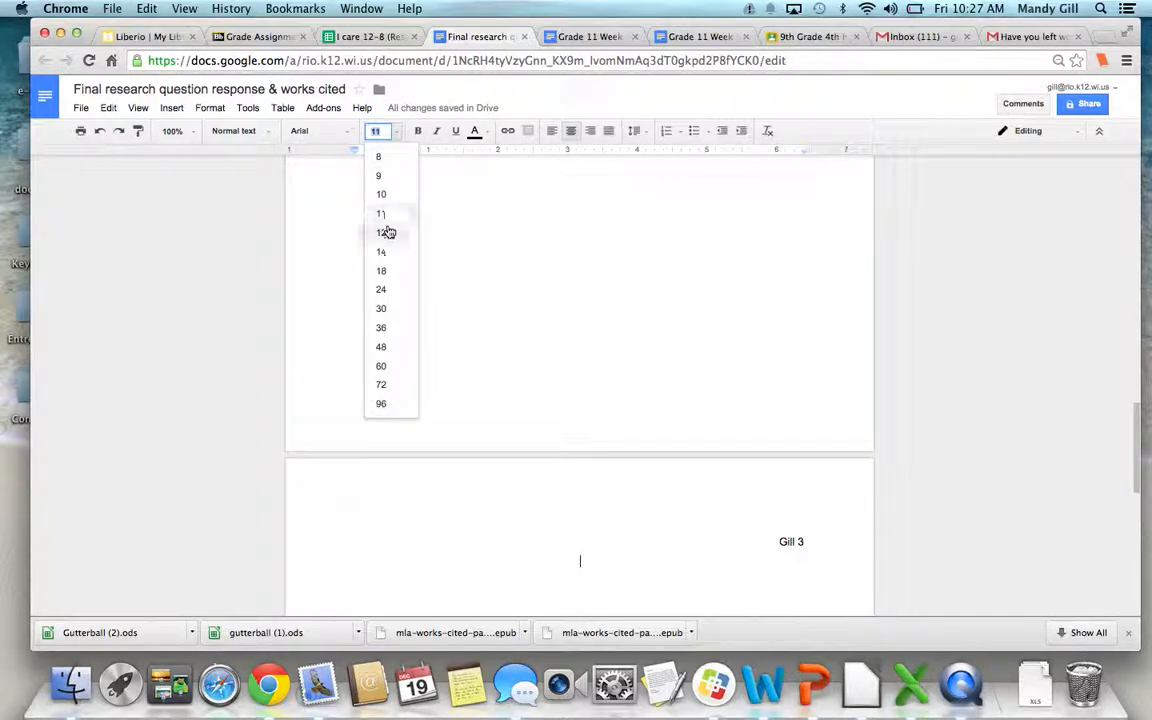
click(380, 232)
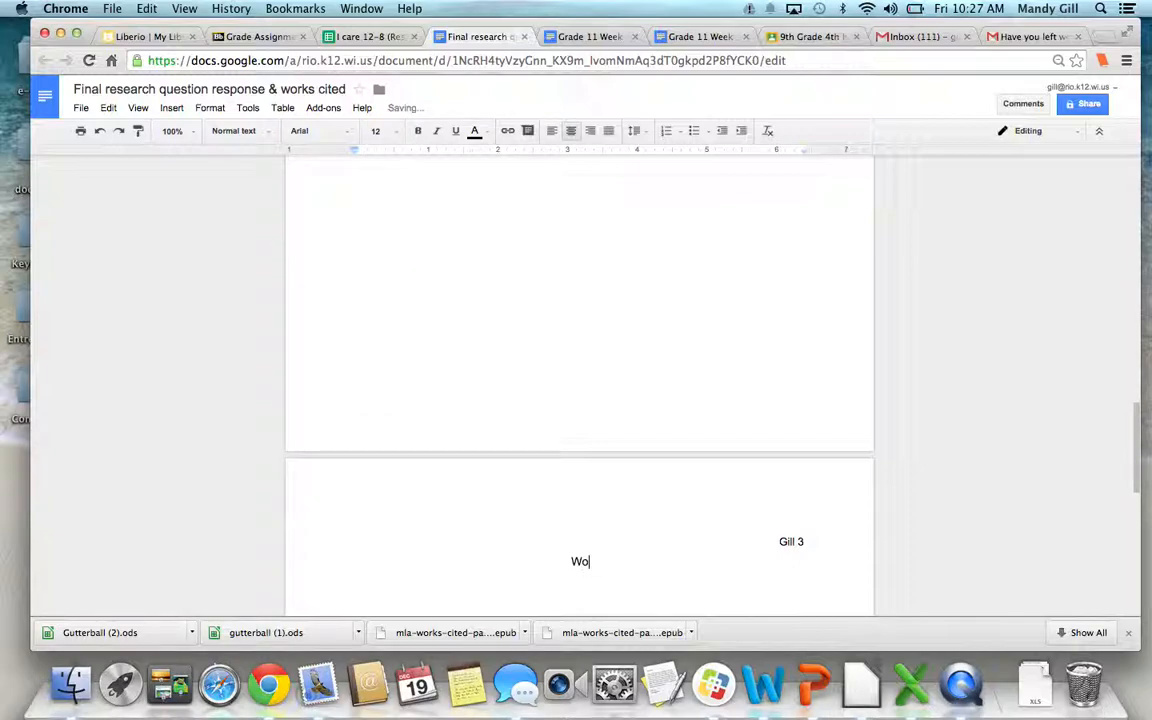
text(rks Cil)
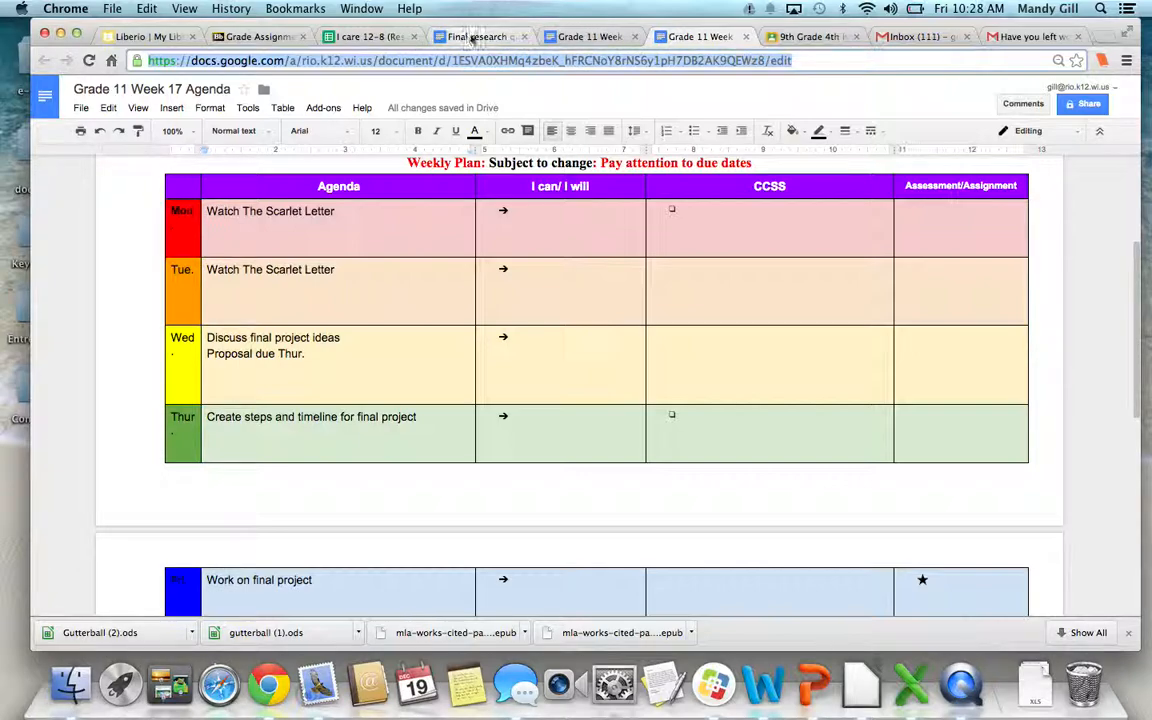
click(480, 37)
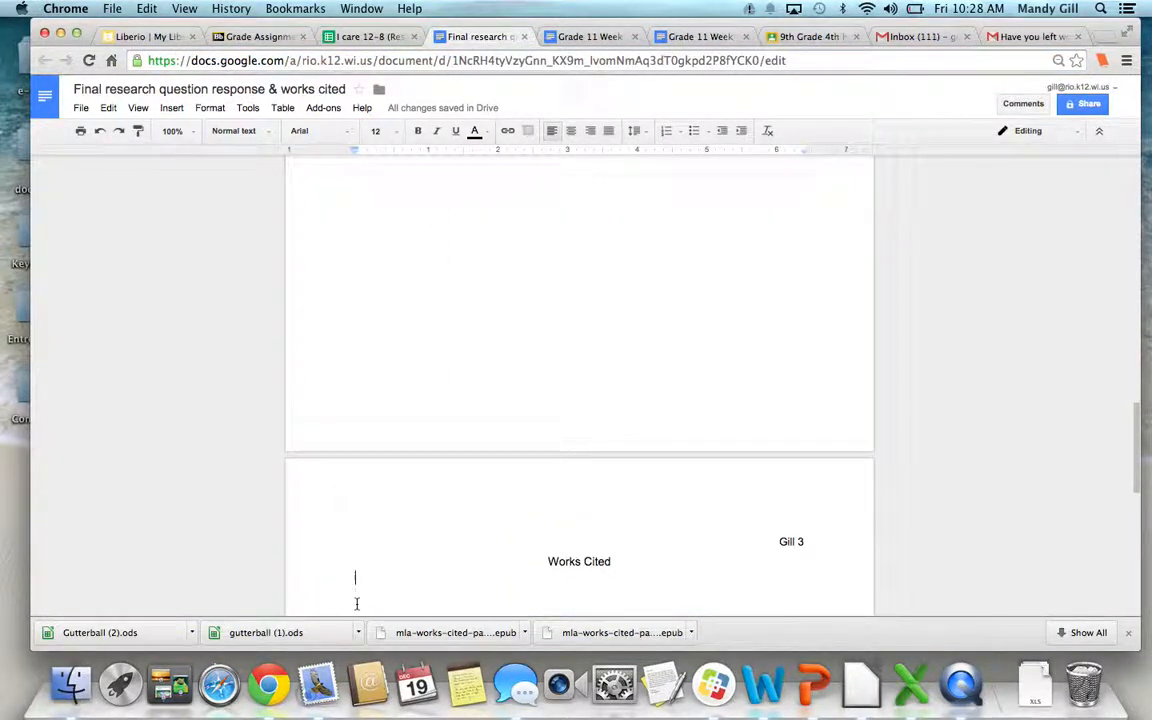
text(https://docs.google.com/a/rio.k12.wi.us/document/d/1ESVA0XHMq4zbeK_hFRCNoY8rNS6y1pH7DB2AK9QEWz8/edit)
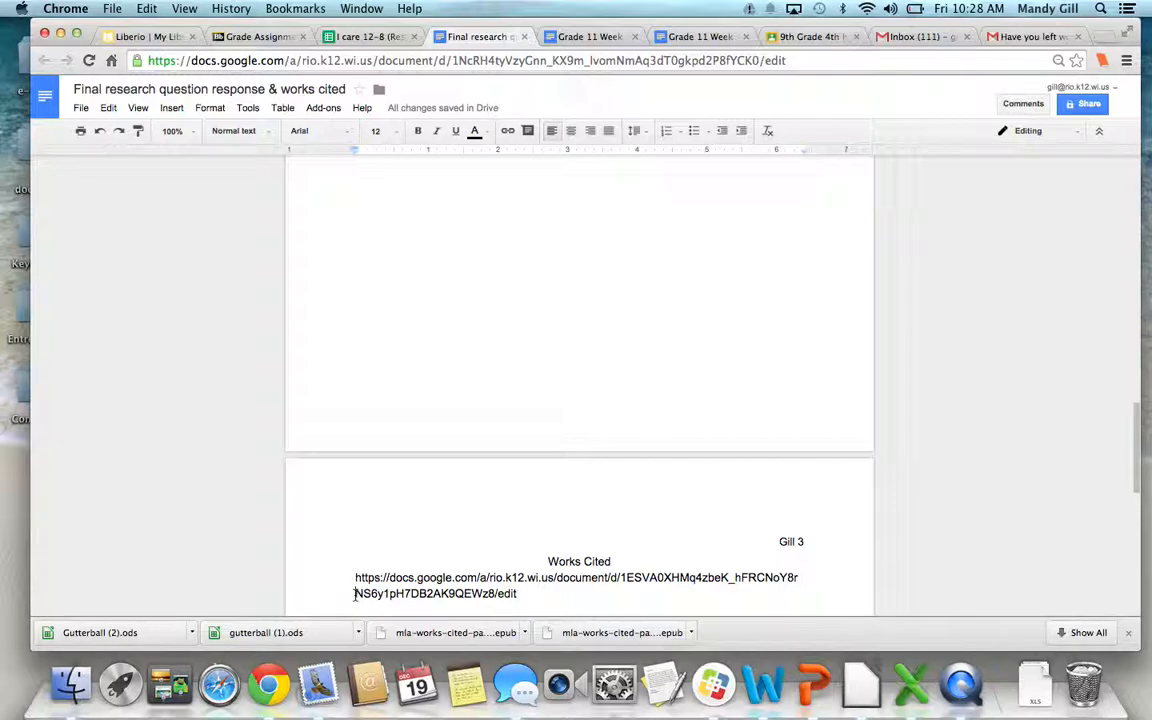
mouse_move(353, 156)
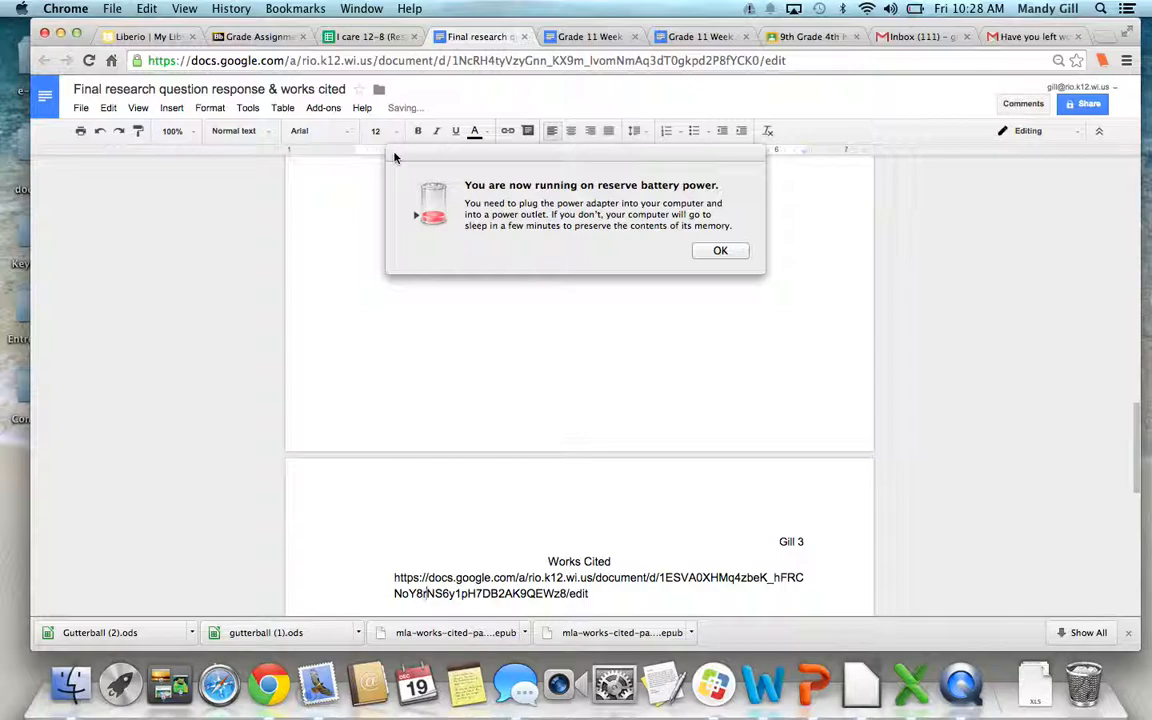
Paste the agenda document's URL under Works Cited with a 0.5" hanging indent
click(720, 250)
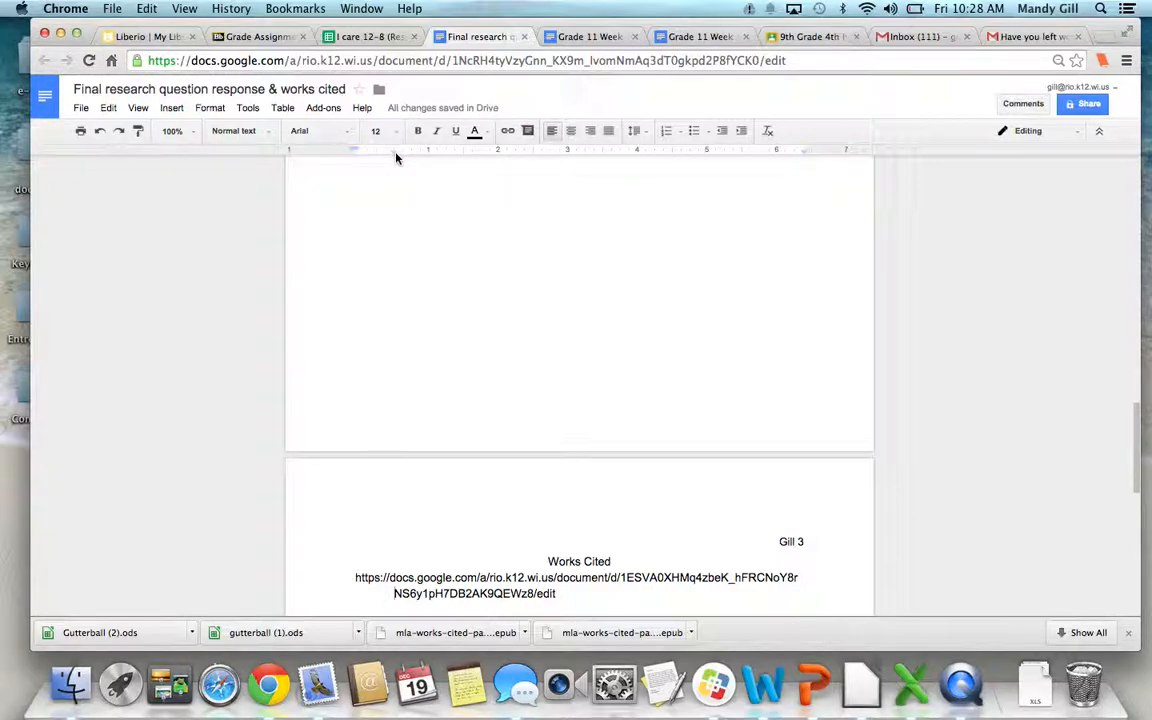
mouse_move(385, 152)
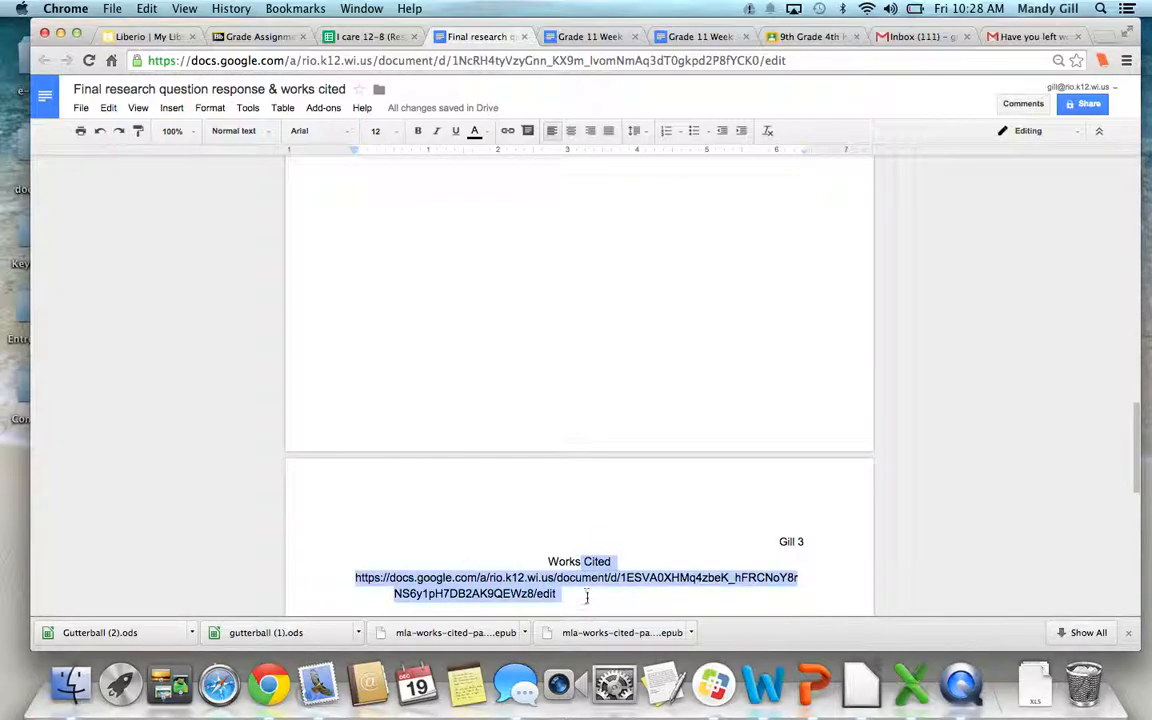
click(634, 130)
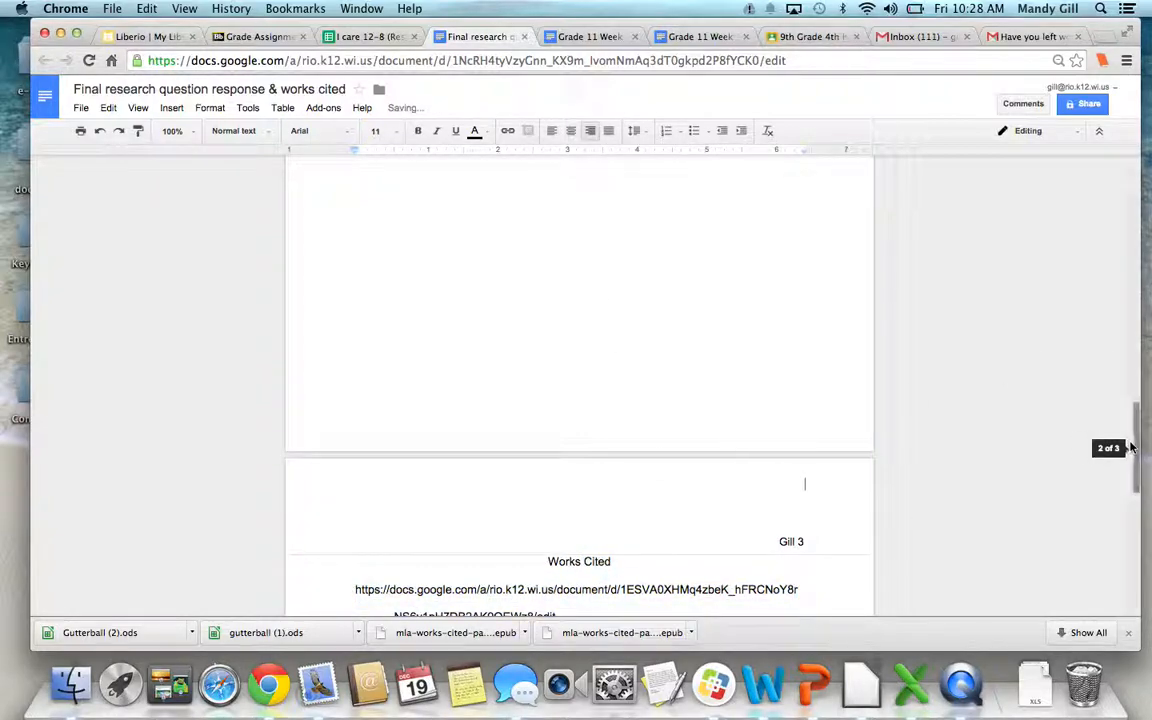
Scroll between pages 2 and 3 to check the double-spaced Works Cited entry
scroll(down, 3)
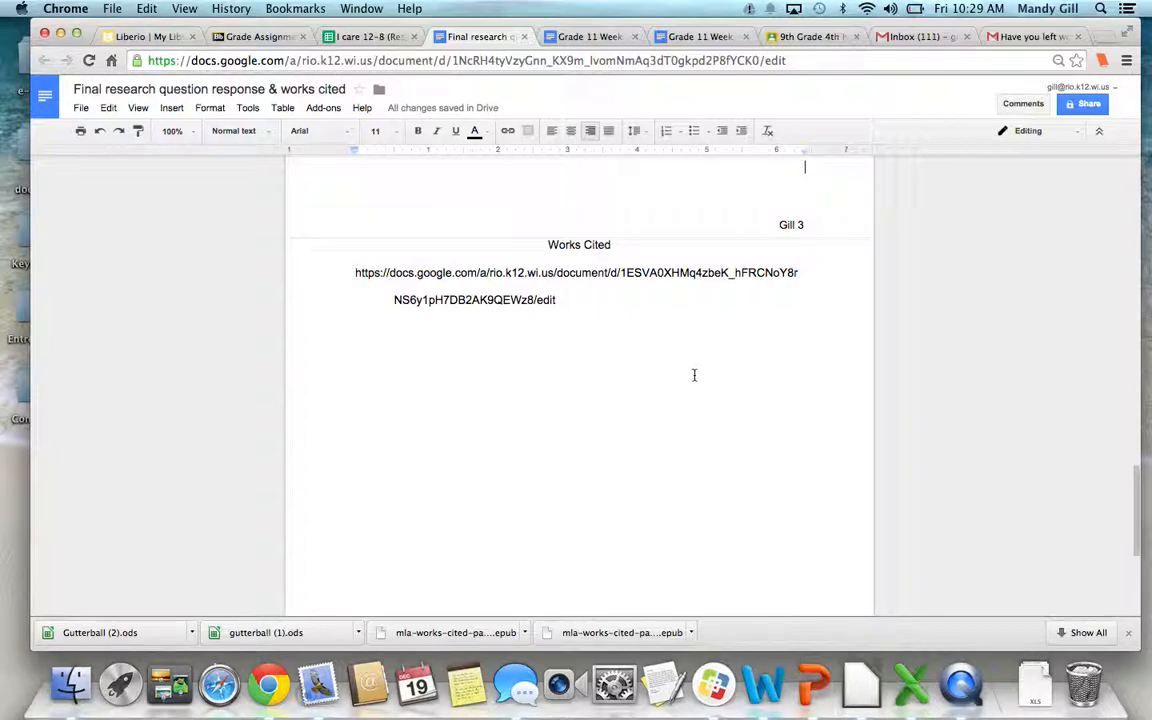
mouse_move(458, 372)
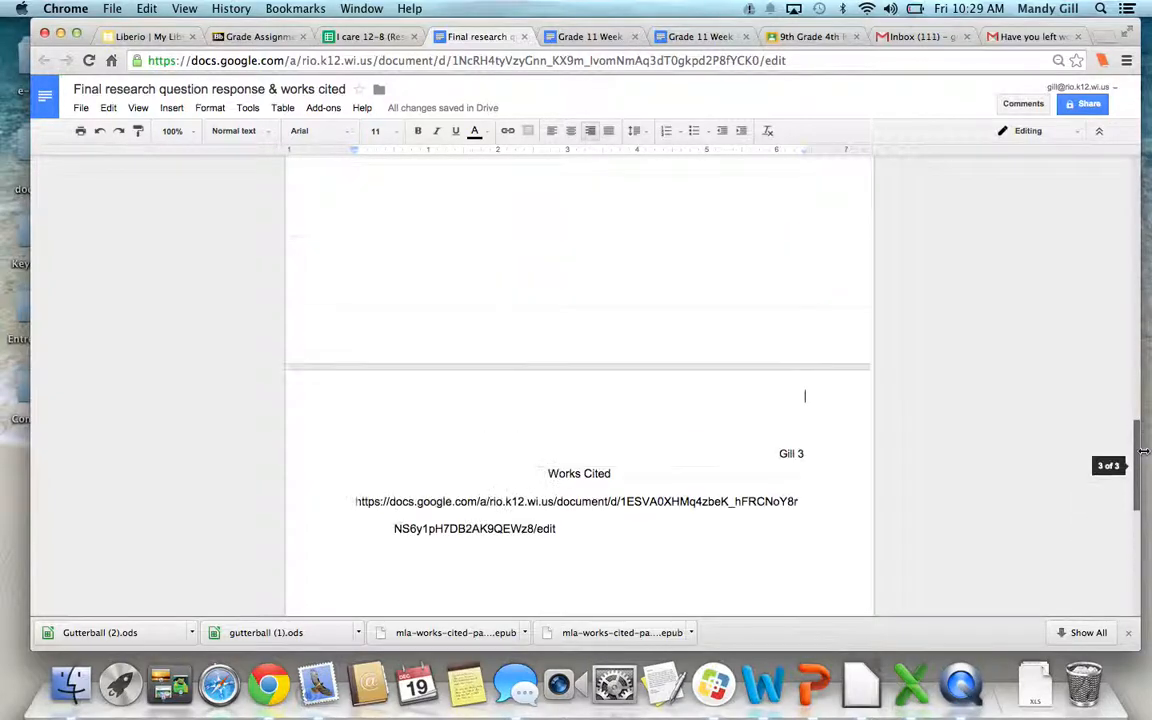
scroll(up, 3)
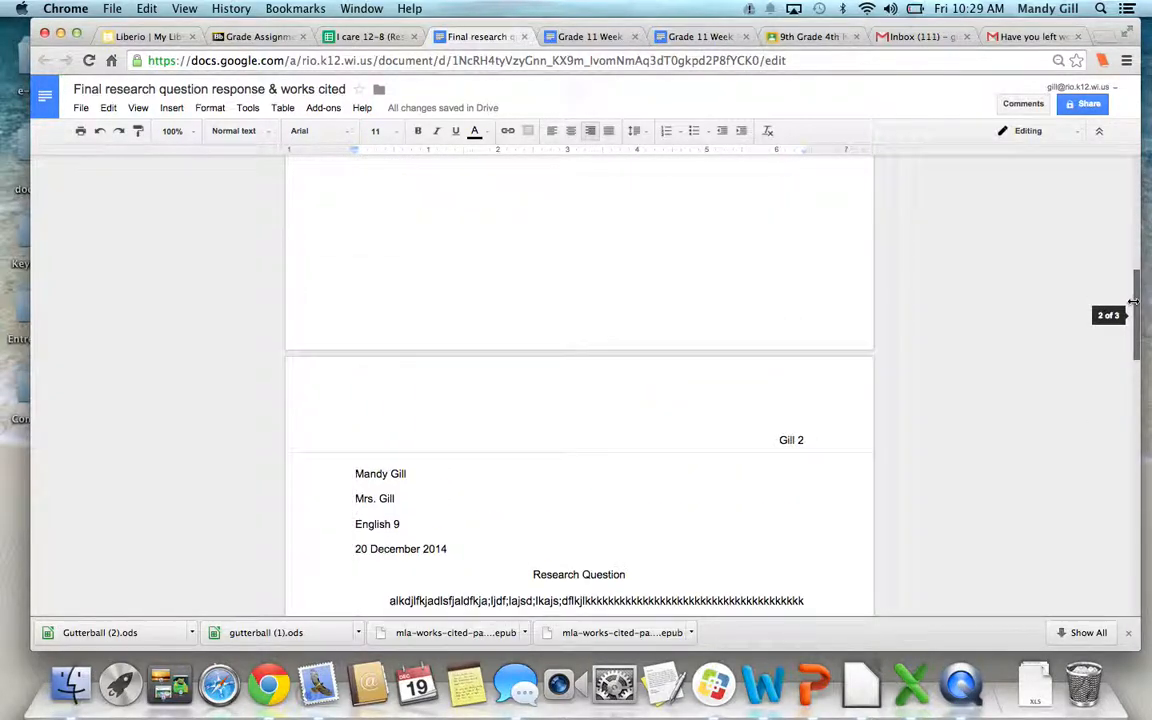
scroll(down, 3)
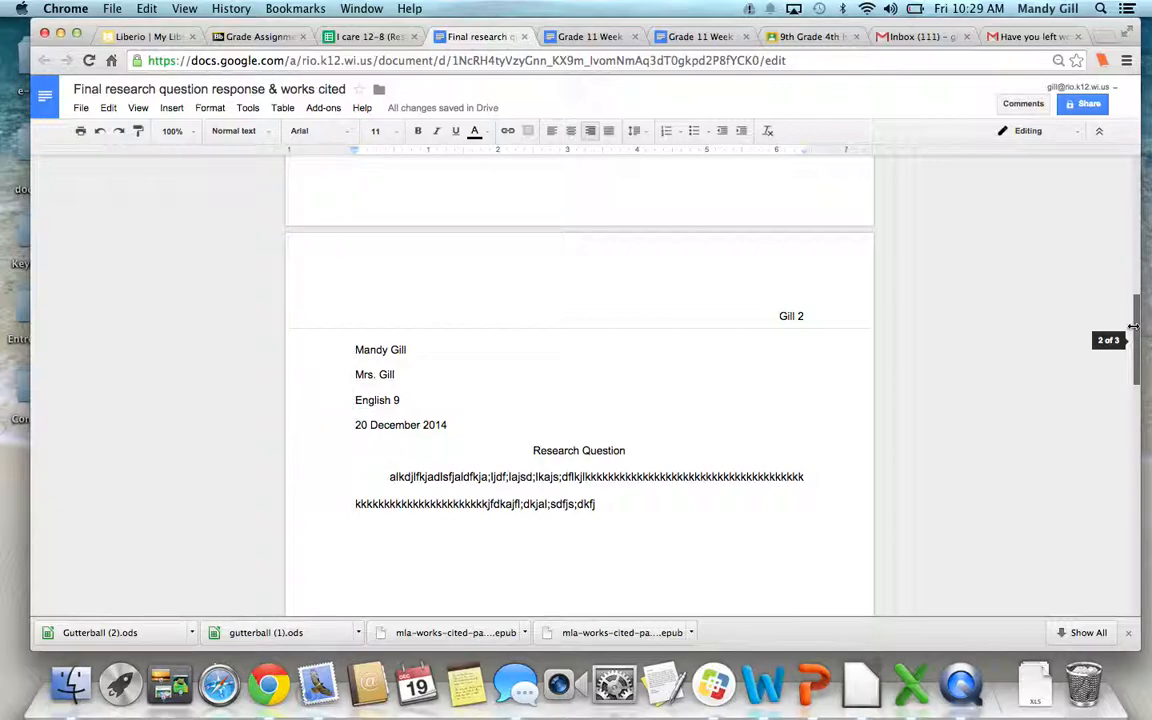